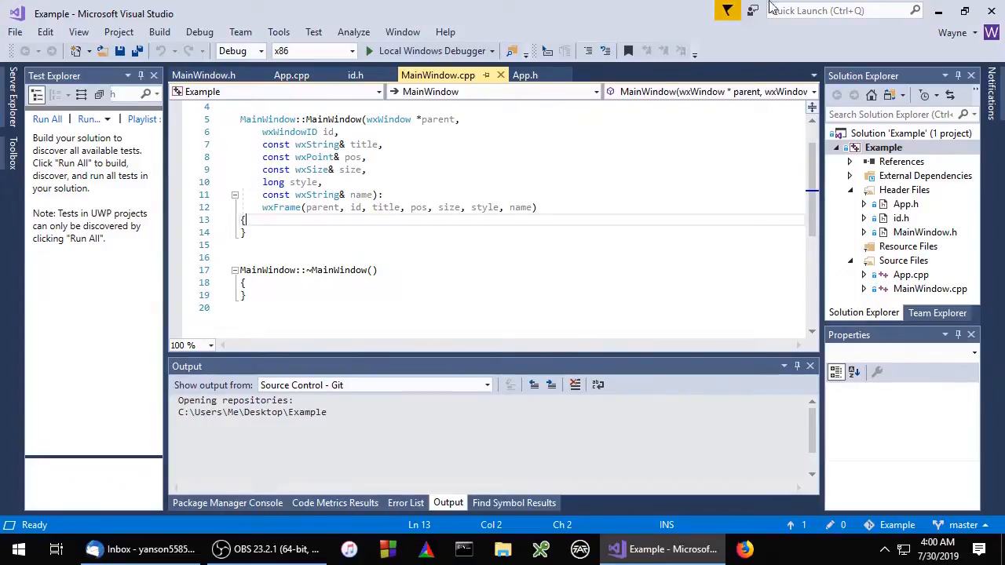
Step: In the MainWindow constructor, create wxMenuBar *menuBar = new wxMenuBar and call SetMenuBar(menuBar)
{"action": "left_click", "coordinate": [930, 288]}
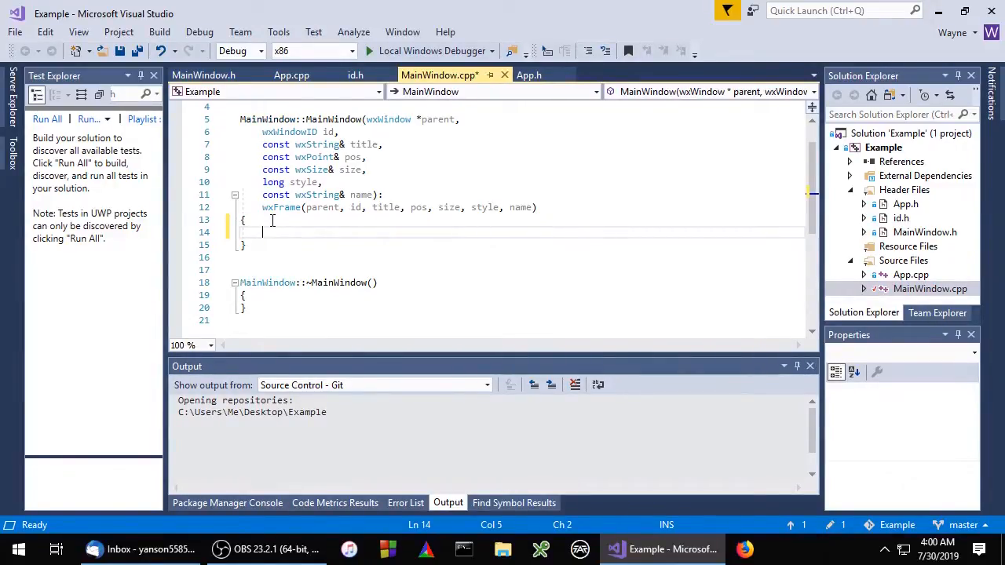
{"action": "type", "text": "wxMenu"}
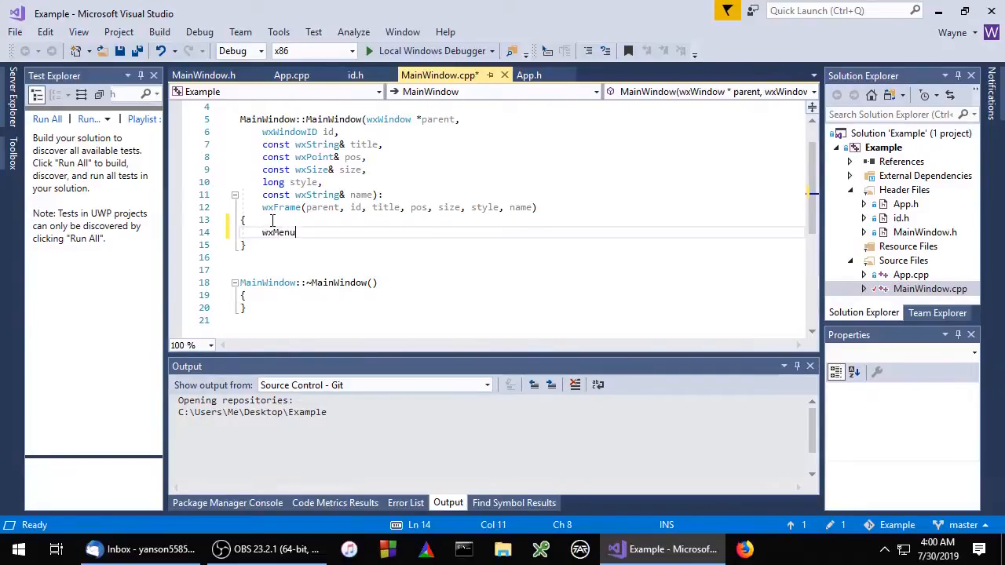
{"action": "type", "text": "Bar"}
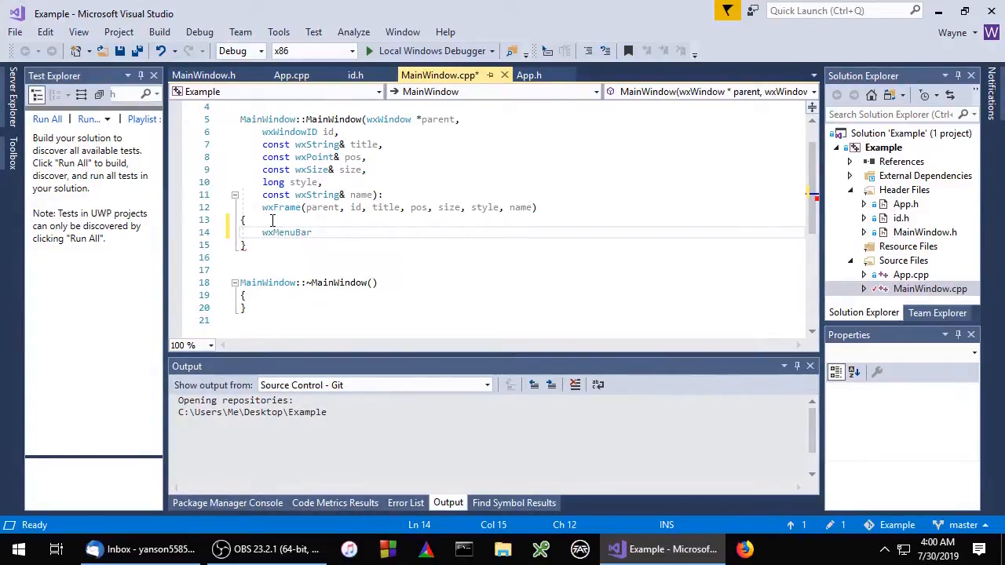
{"action": "type", "text": "*menuBar"}
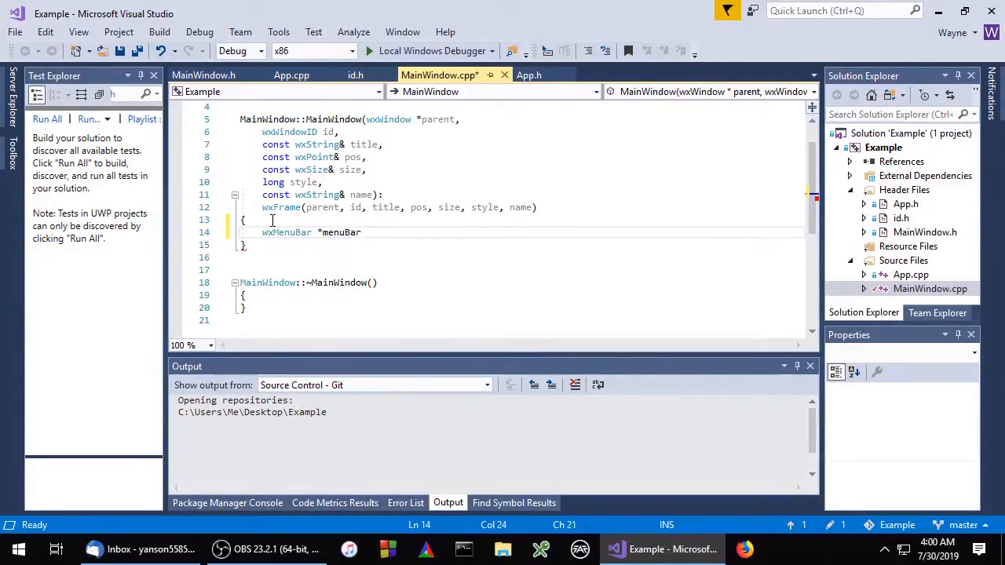
{"action": "type", "text": "= new wxMenuBar();"}
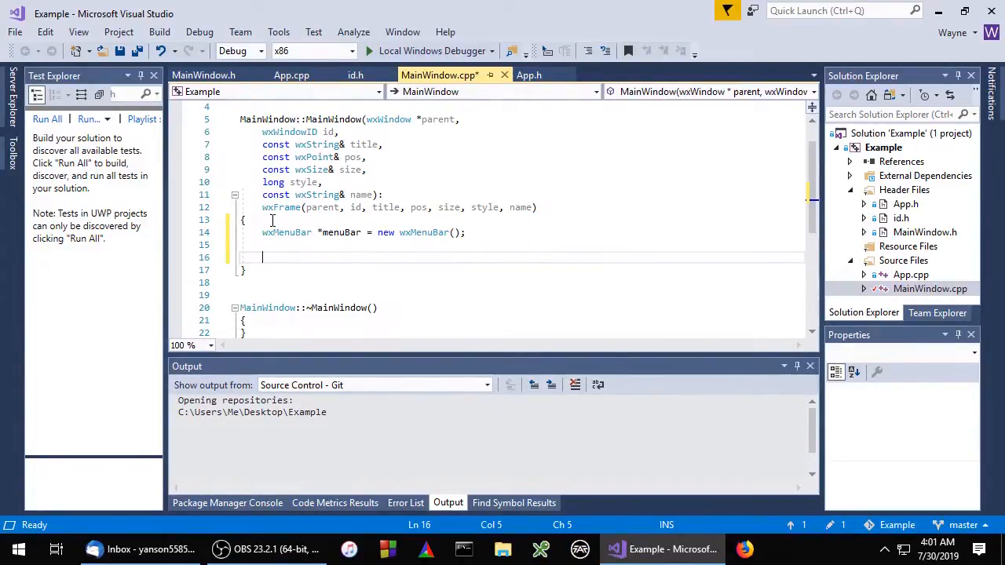
{"action": "type", "text": "SetM"}
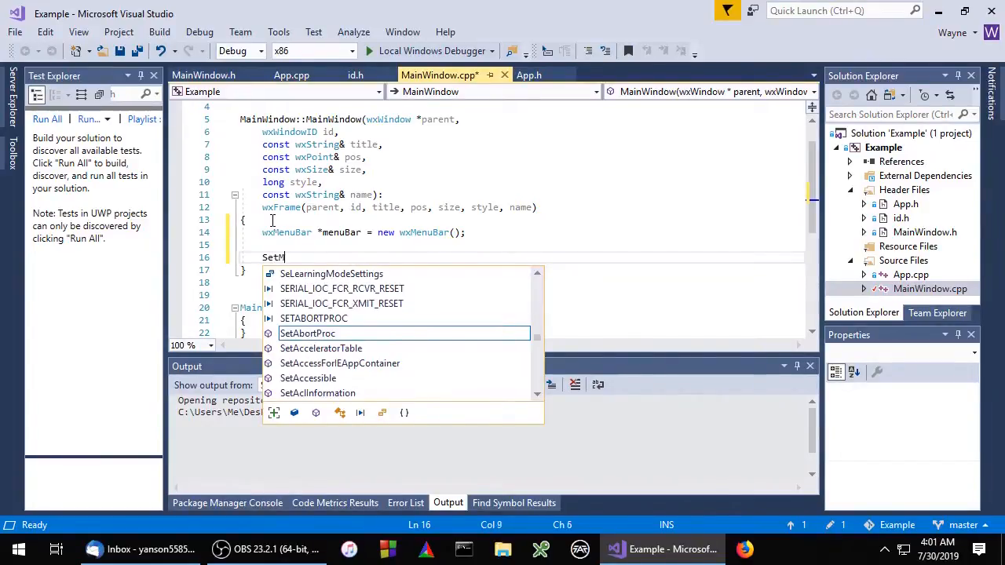
{"action": "type", "text": "enuBar(menuBar);"}
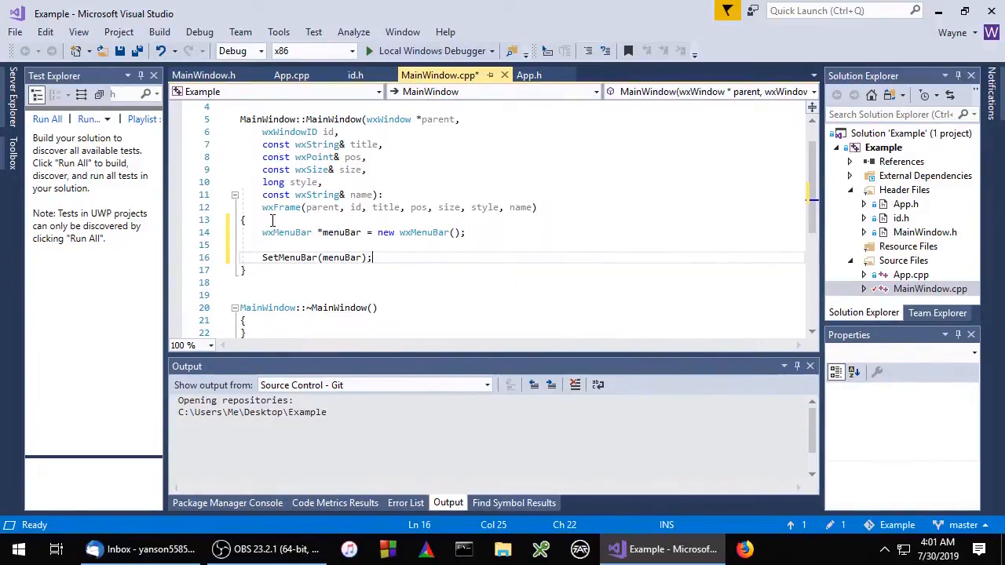
{"action": "mouse_move", "coordinate": [385, 69]}
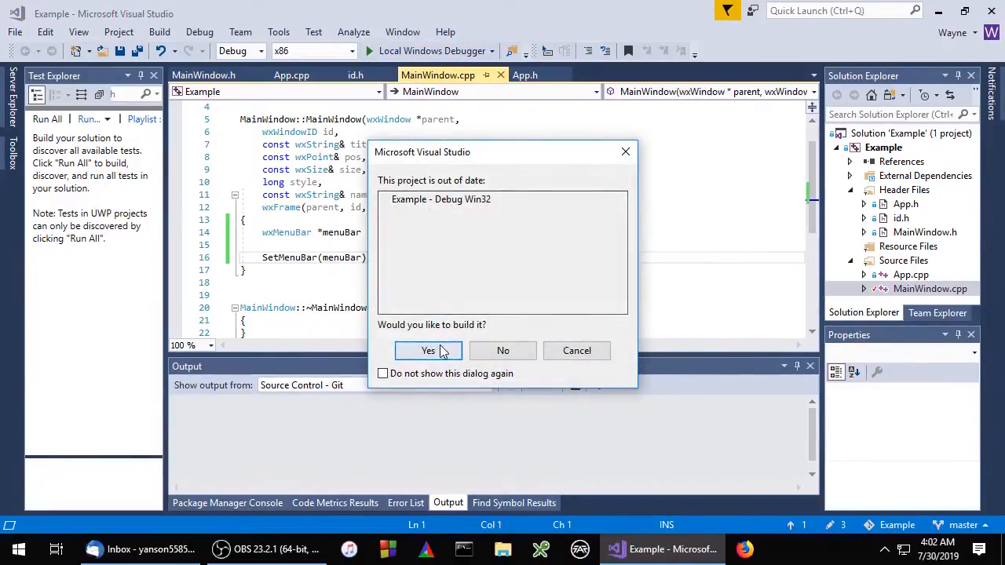
Step: Build the out-of-date Example project, then close the empty Main Window once it appears
{"action": "left_click", "coordinate": [428, 350]}
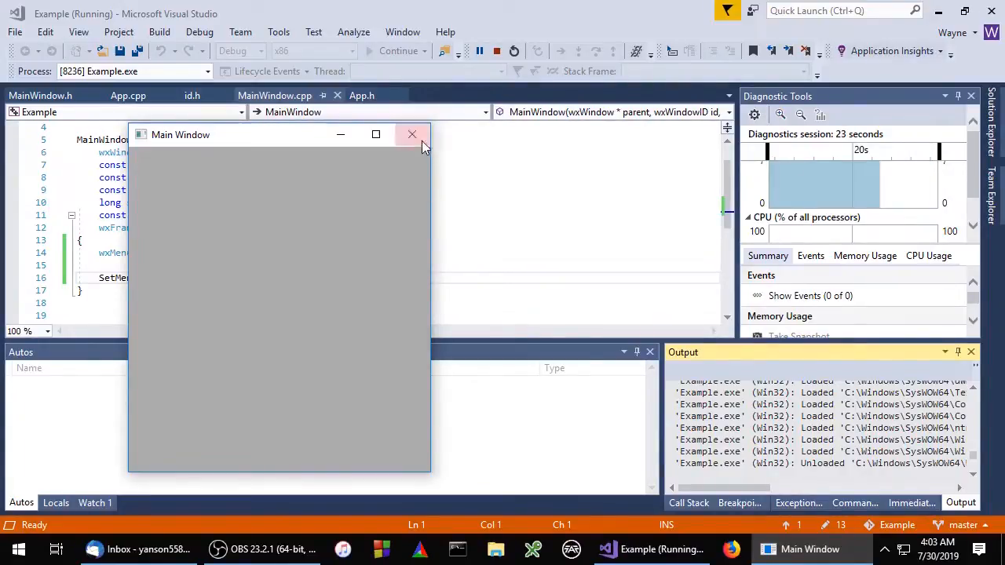
{"action": "left_click", "coordinate": [411, 134]}
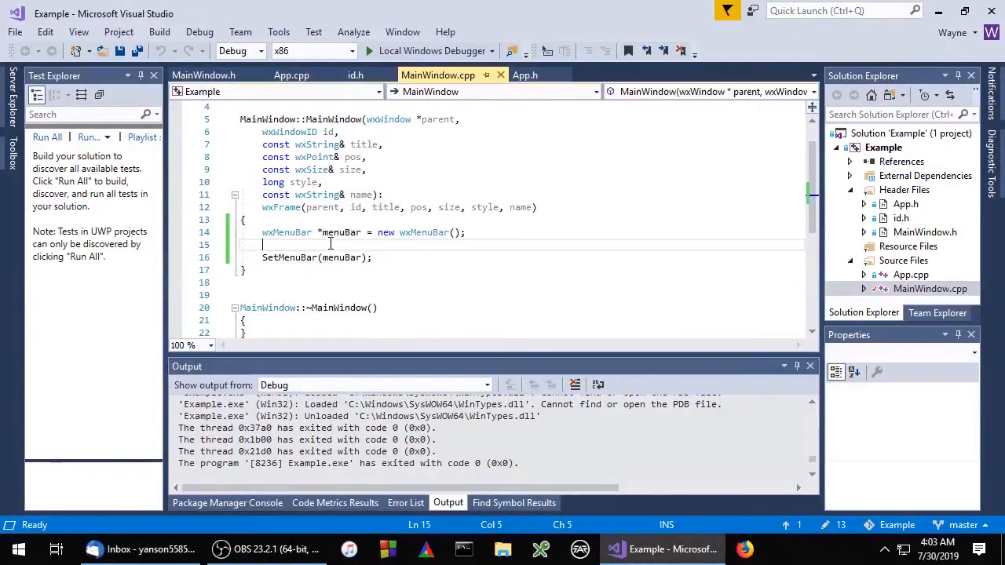
Step: Add wxMenu *fileMenu = new wxMenu and menuBar->Append(fileMenu, _("&File")), highlighting Append and fileMenu
{"action": "type", "text": "wxMenu *"}
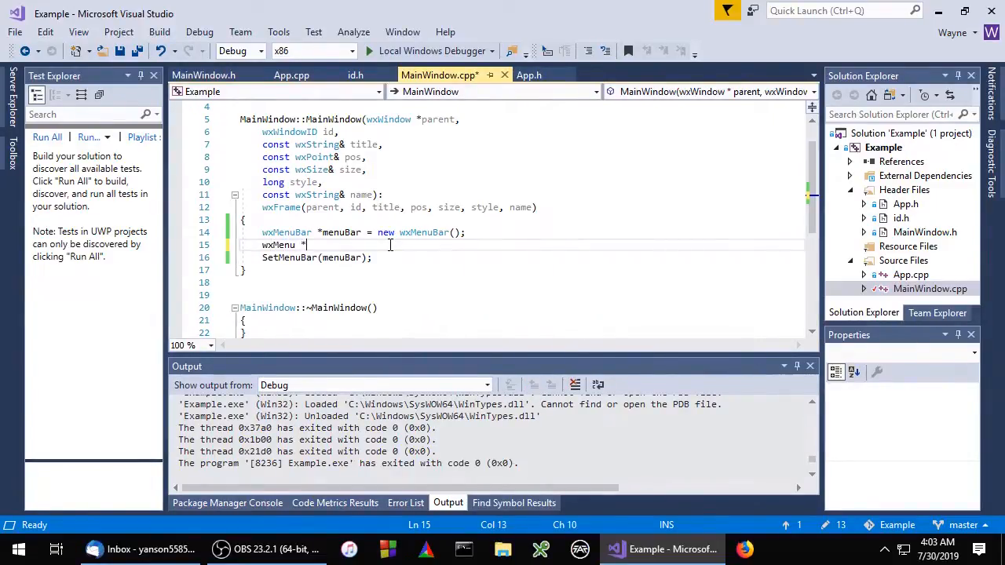
{"action": "type", "text": "fileMenu"}
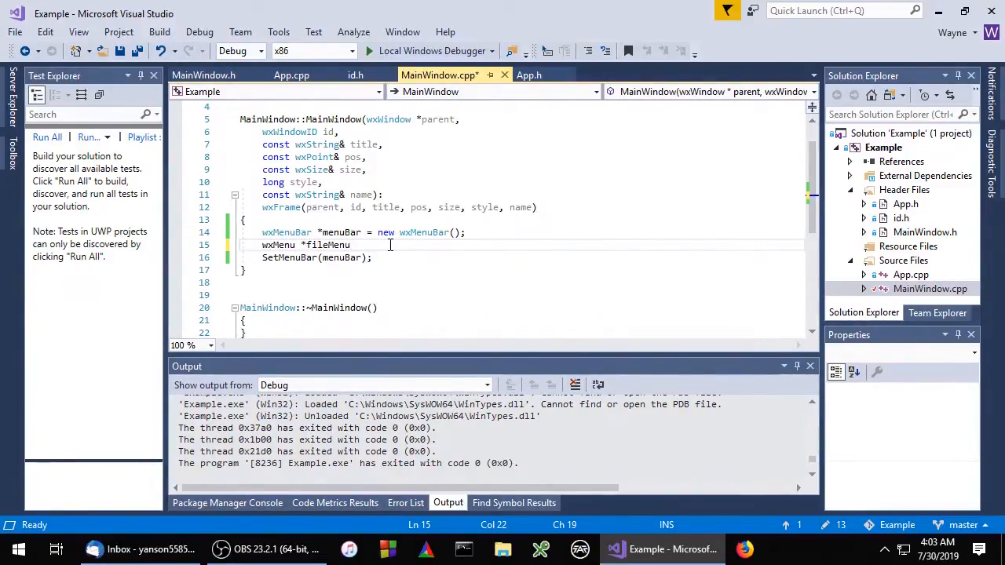
{"action": "type", "text": "= new wxMenu();"}
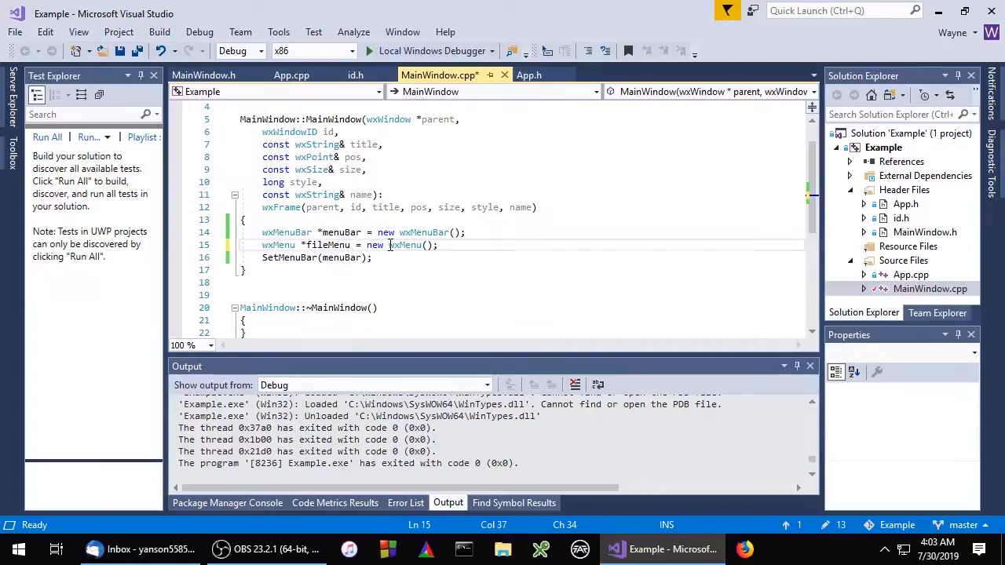
{"action": "type", "text": "menuBar->Append(fileMenu,"}
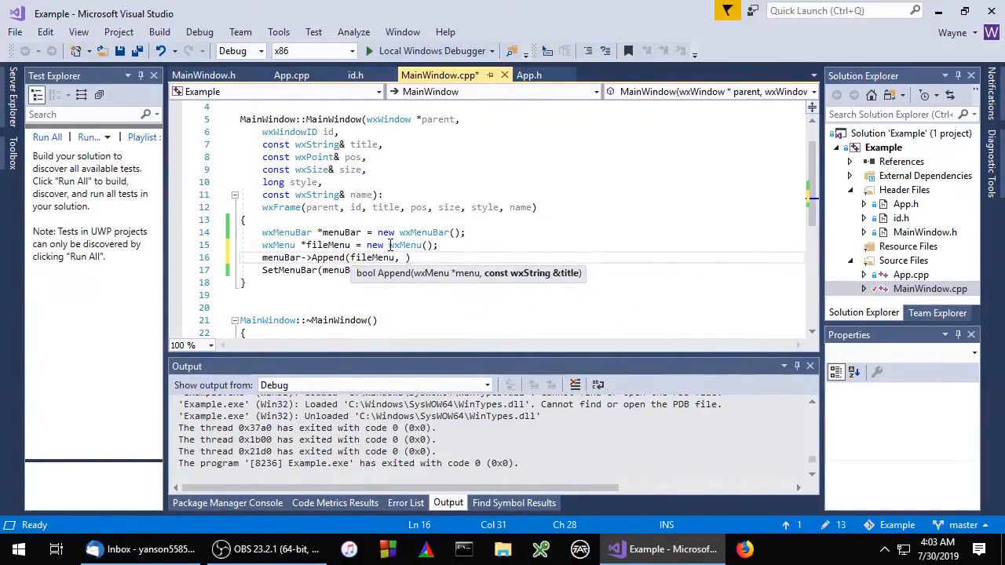
{"action": "type", "text": "_(\"\")"}
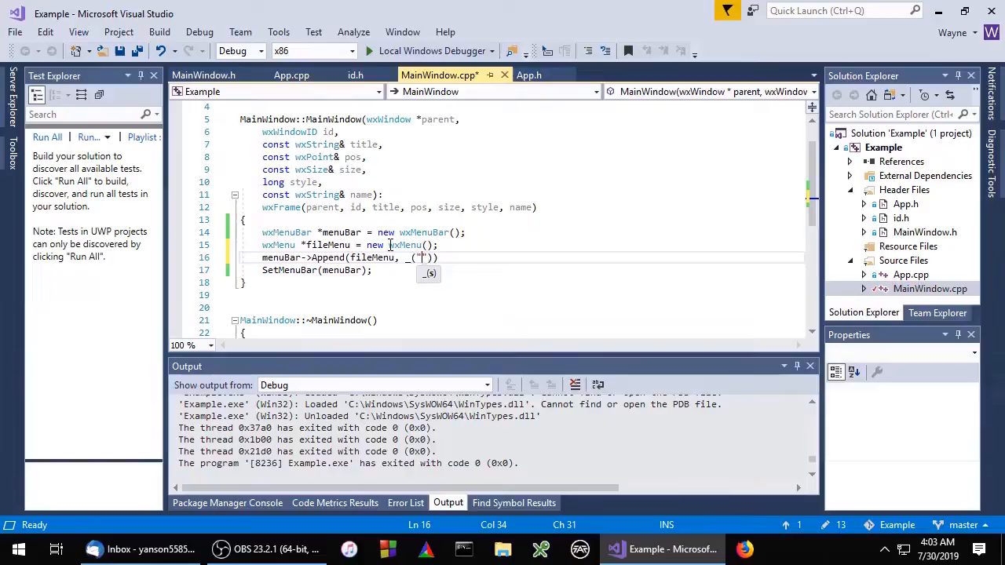
{"action": "type", "text": "&File"}
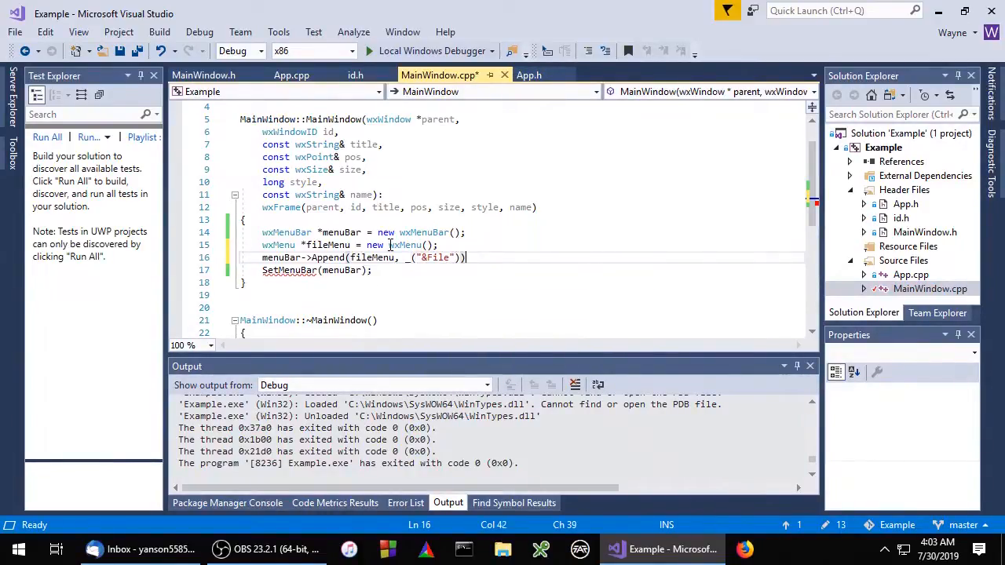
{"action": "type", "text": ";"}
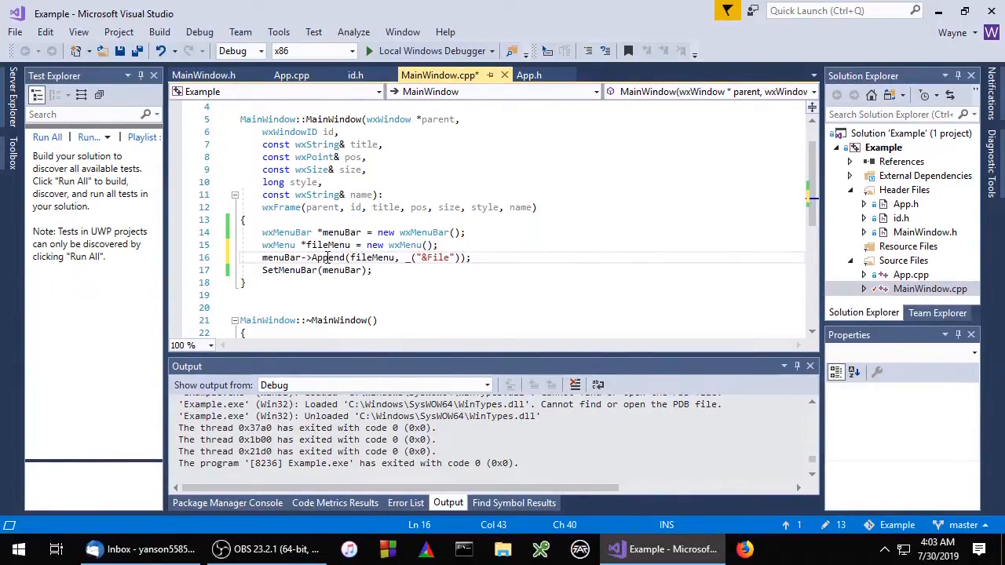
{"action": "double_click", "coordinate": [327, 258]}
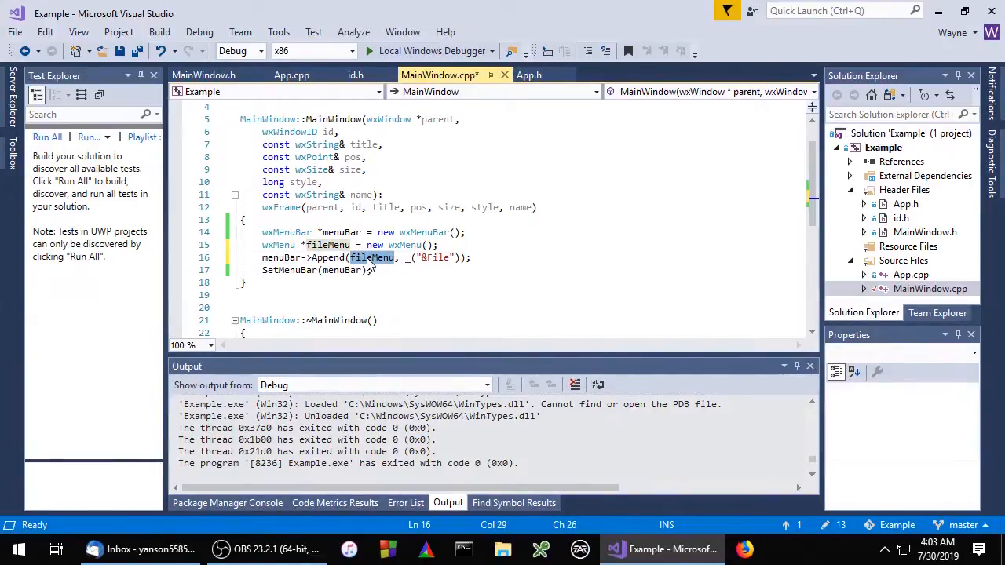
{"action": "double_click", "coordinate": [281, 257]}
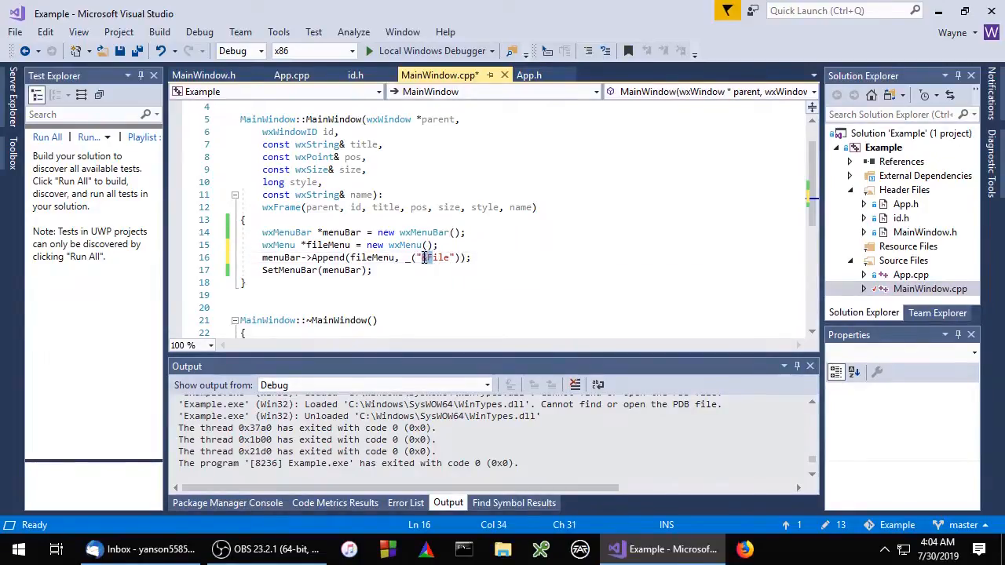
{"action": "mouse_move", "coordinate": [436, 257]}
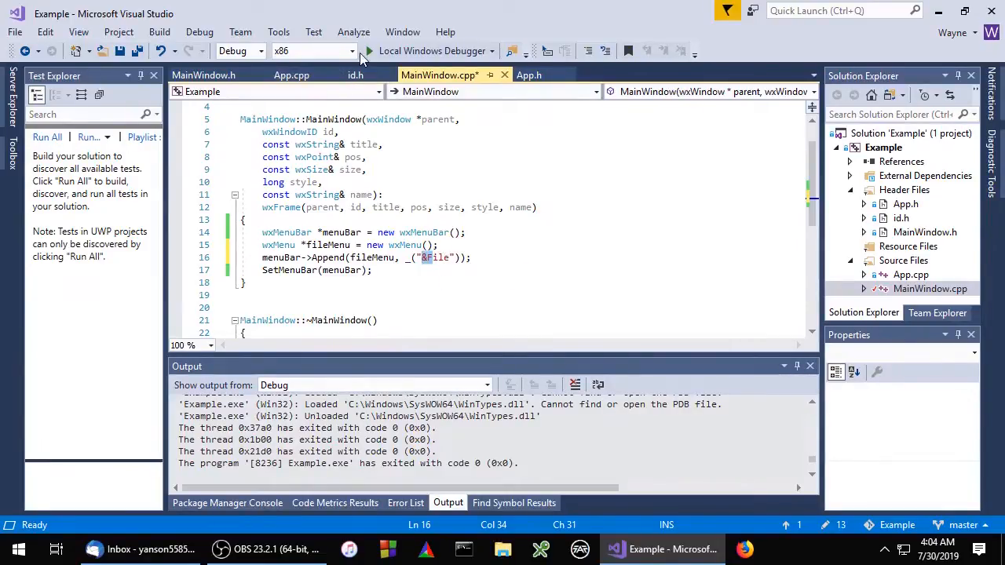
Step: Run the Example program again to test the File menu
{"action": "left_click", "coordinate": [369, 50]}
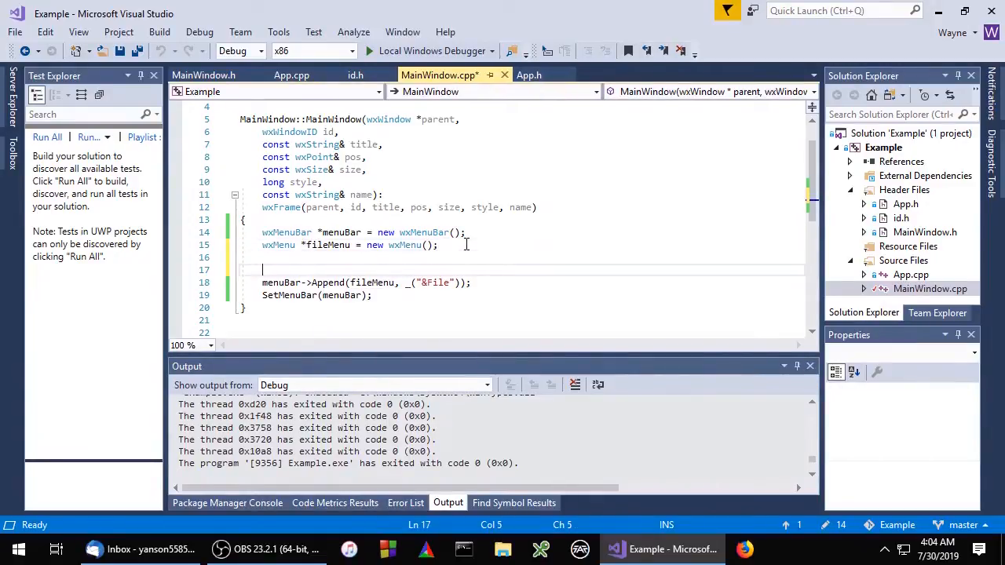
Step: Add a //wxWidgets default wxMenuItem example comment and a fileMenu->Append(wxID_NEW) line
{"action": "type", "text": "//"}
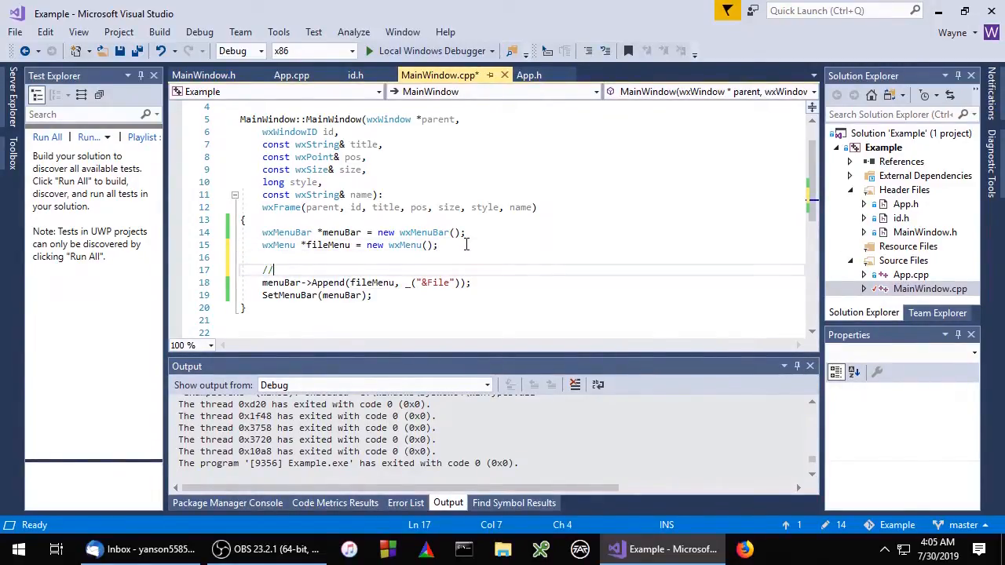
{"action": "type", "text": "wxWidgets default wxMenuItem example"}
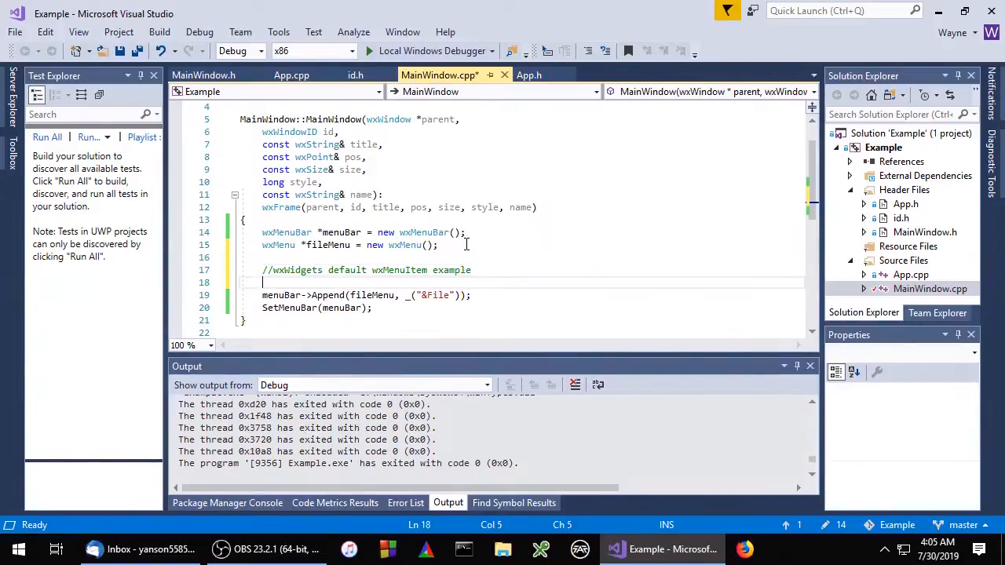
{"action": "type", "text": "fileMenu"}
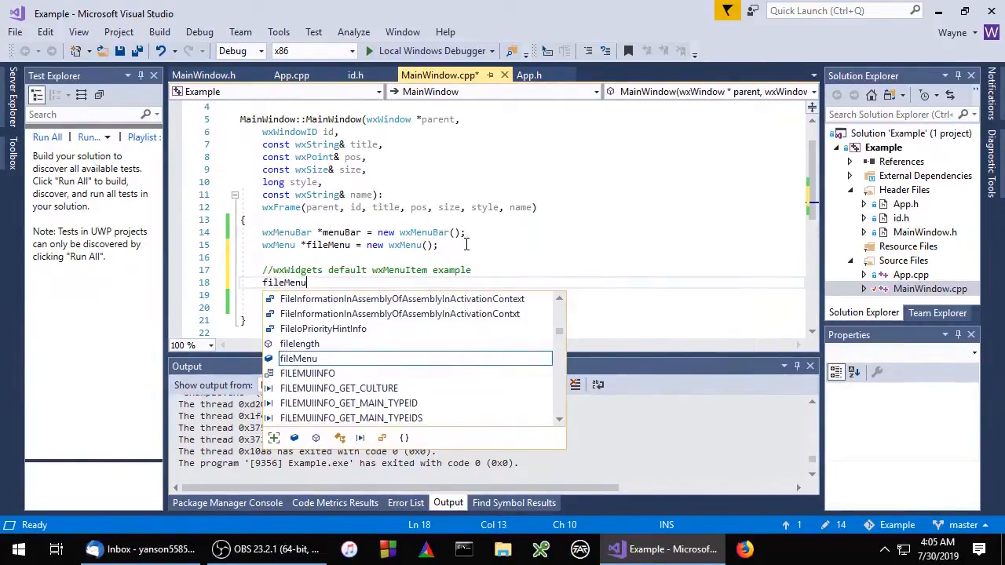
{"action": "type", "text": "->App"}
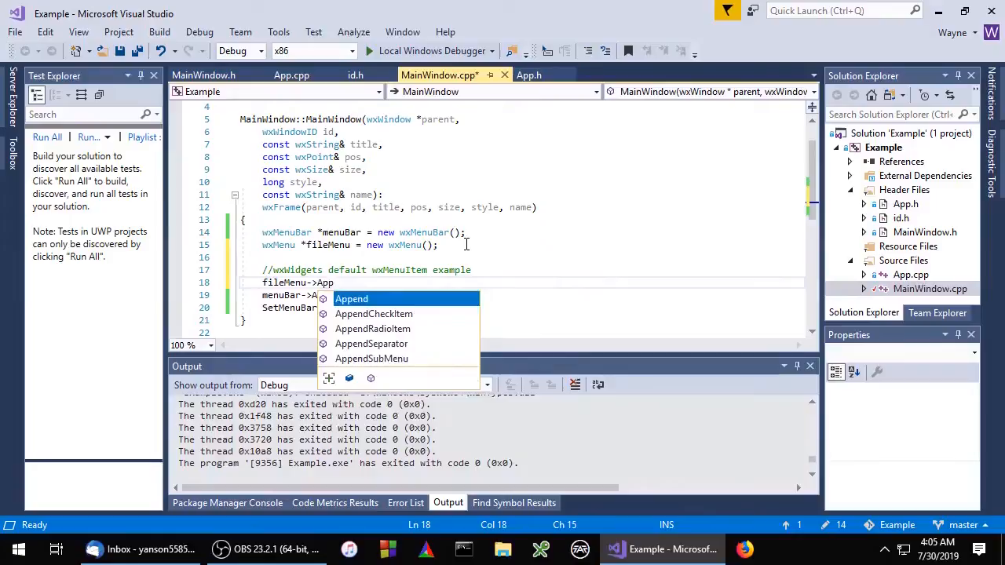
{"action": "type", "text": "Append(wxID_"}
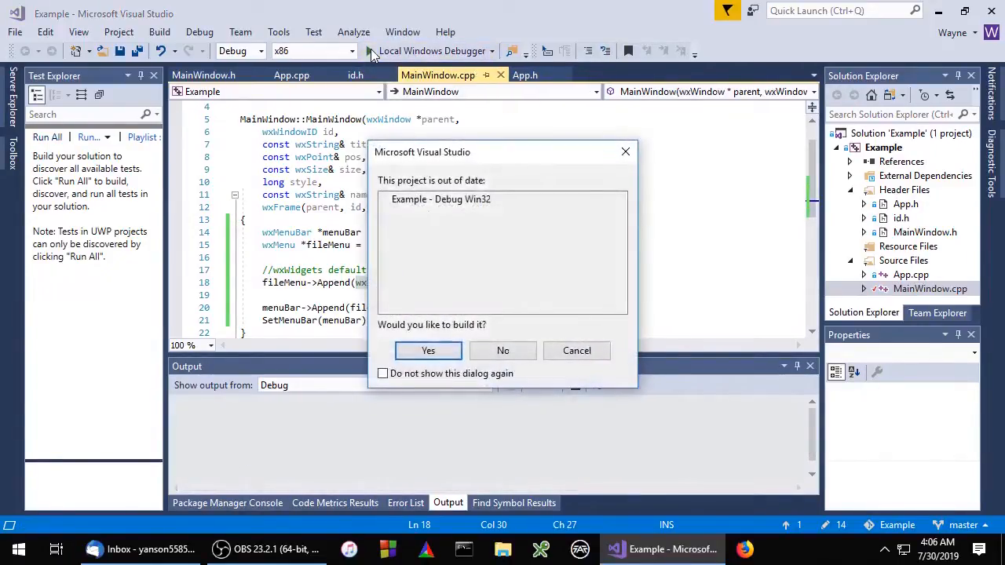
Step: Build and run the example, then open its File menu showing New (Ctrl+N)
{"action": "left_click", "coordinate": [428, 350]}
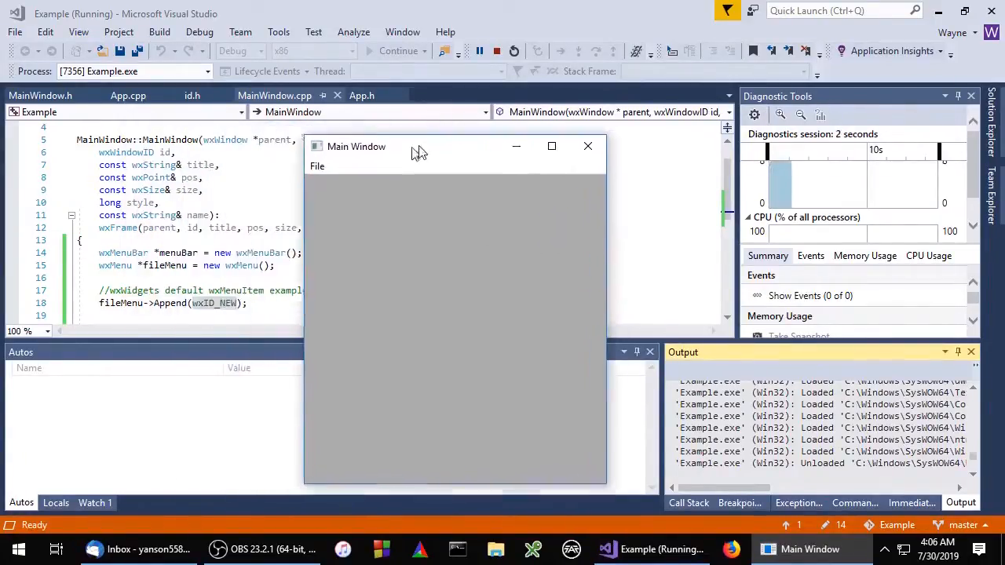
{"action": "left_click", "coordinate": [358, 117]}
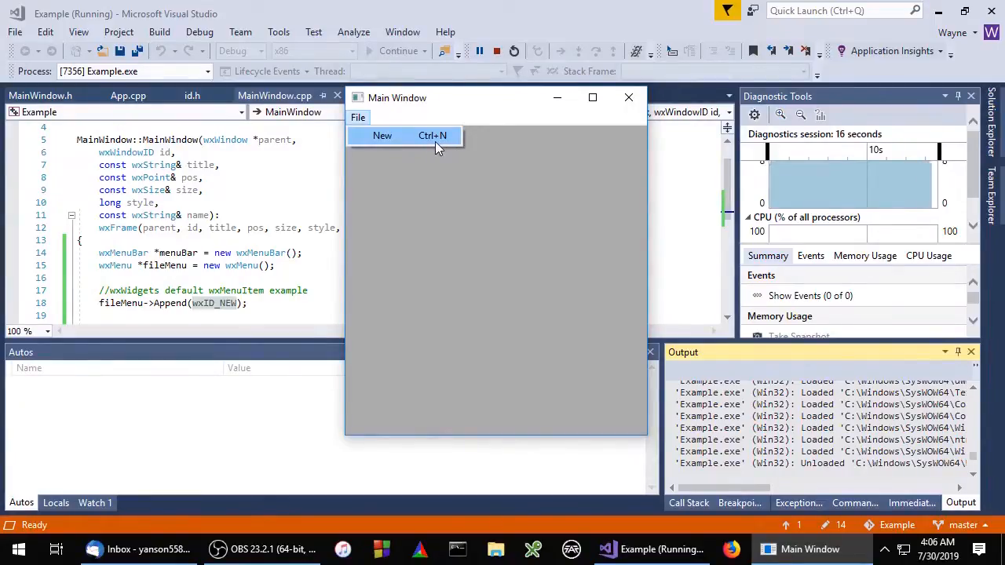
{"action": "mouse_move", "coordinate": [349, 143]}
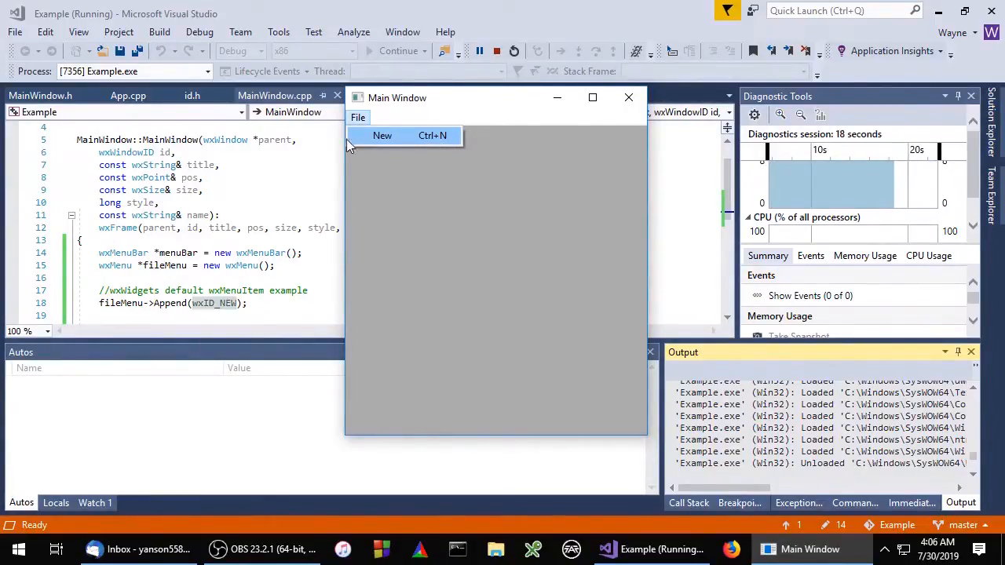
{"action": "mouse_move", "coordinate": [382, 135]}
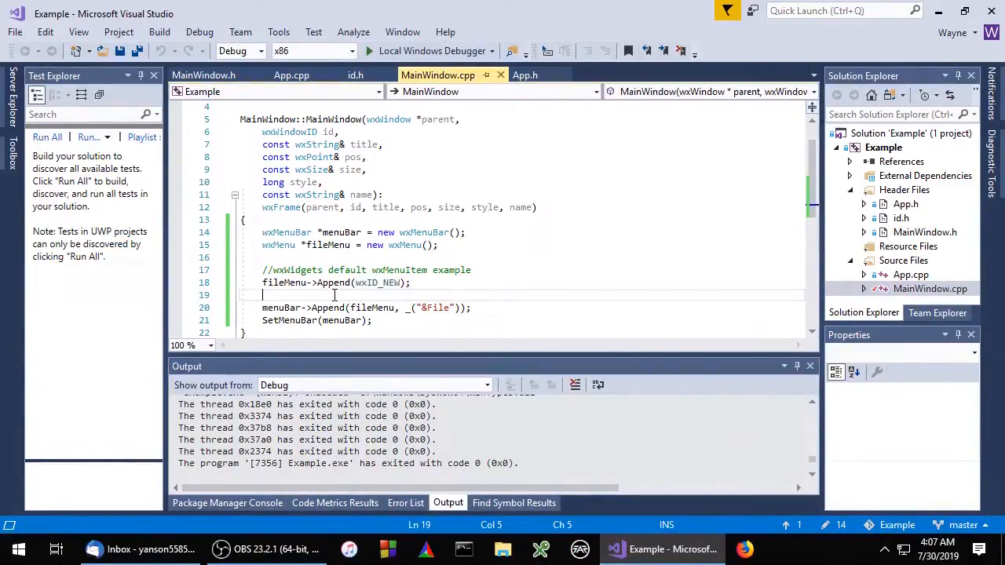
Step: Add an item example comment and begin declaring wxMenuItem *quitItem
{"action": "type", "text": "//Create wxMenu"}
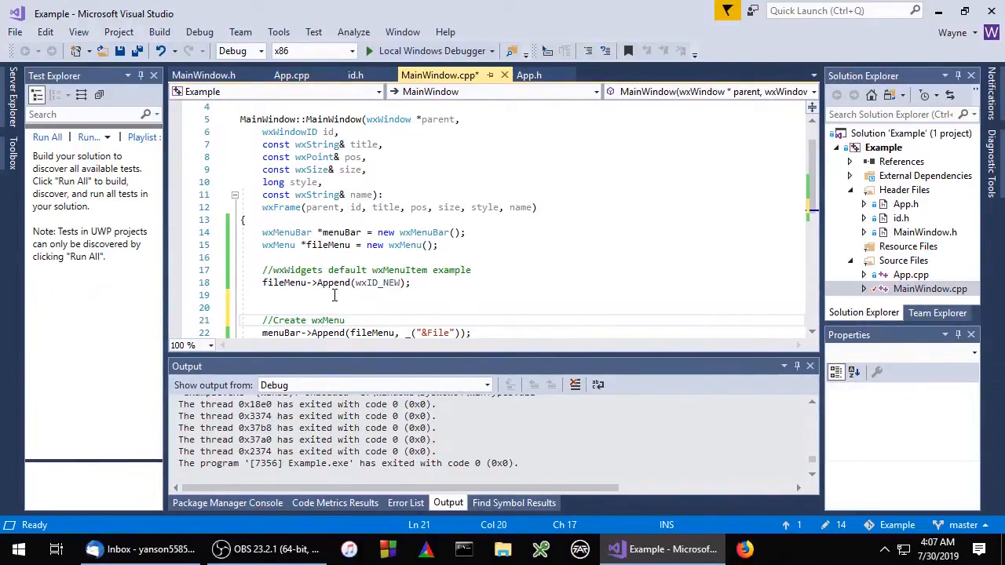
{"action": "type", "text": "Item exam"}
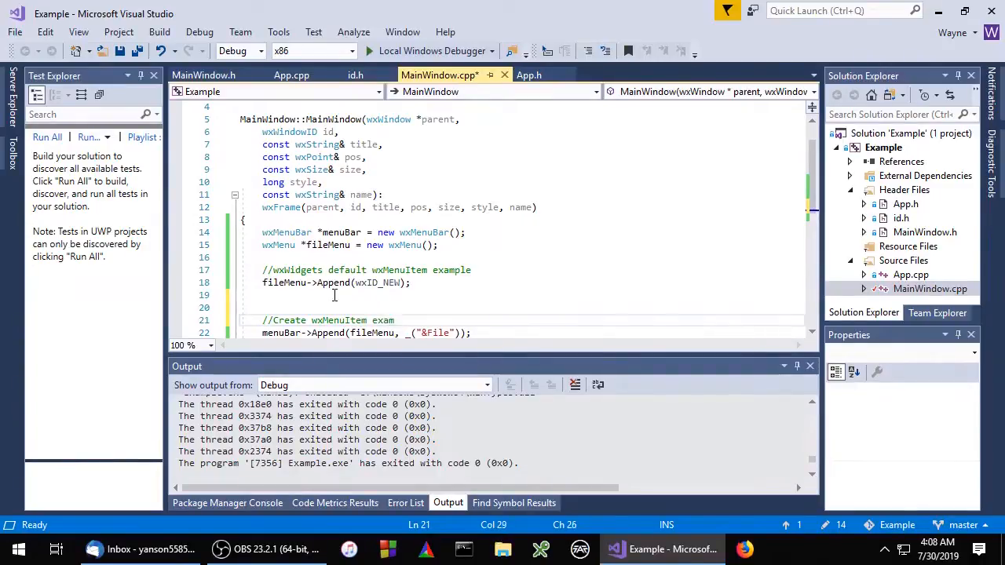
{"action": "type", "text": "wx"}
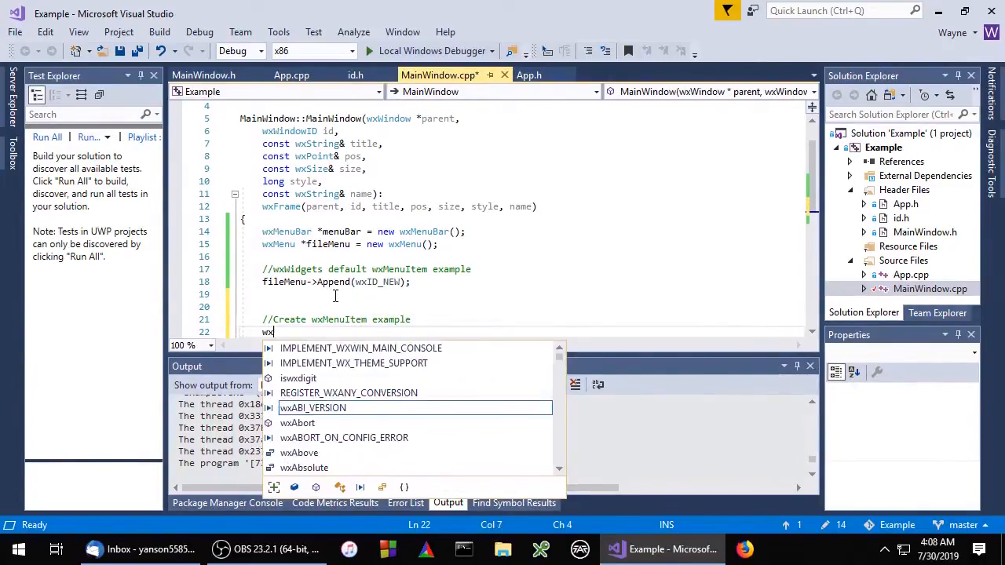
{"action": "type", "text": "MenuItem"}
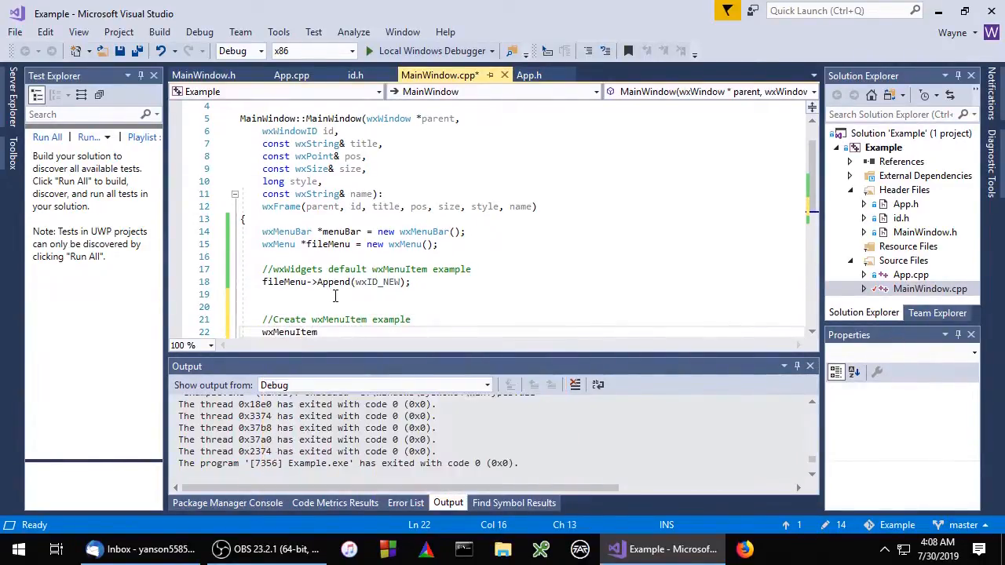
{"action": "type", "text": "*quitItem = new wxMenuItem();"}
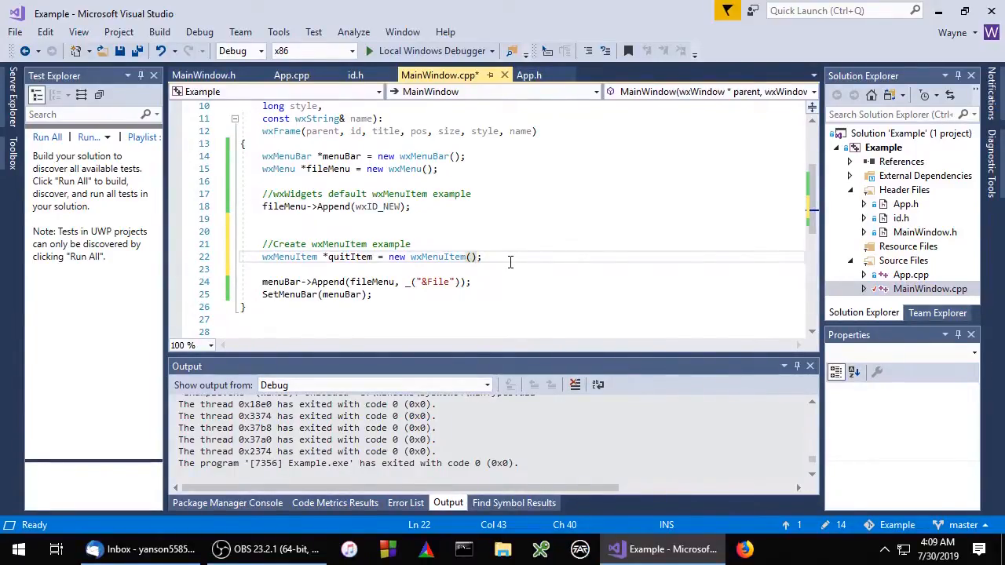
Step: Construct quitItem with fileMenu and wxID_EXIT, then append it to fileMenu
{"action": "left_click", "coordinate": [472, 256]}
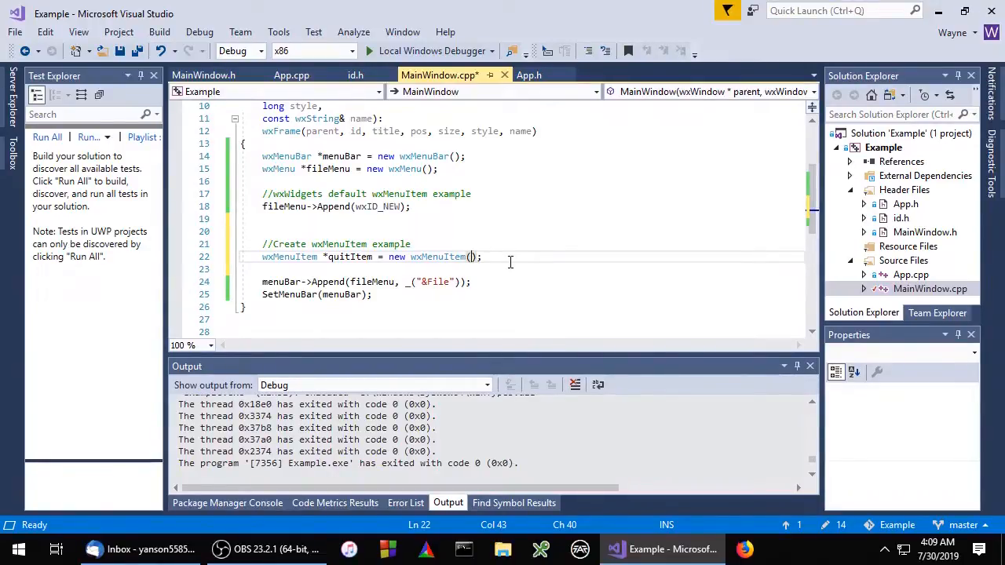
{"action": "type", "text": "fileMenu,"}
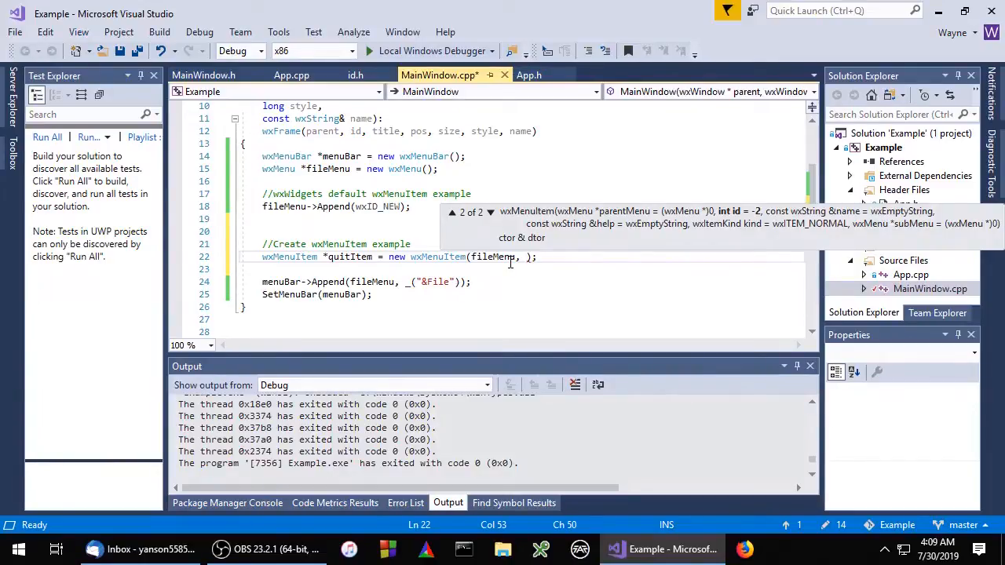
{"action": "type", "text": "w"}
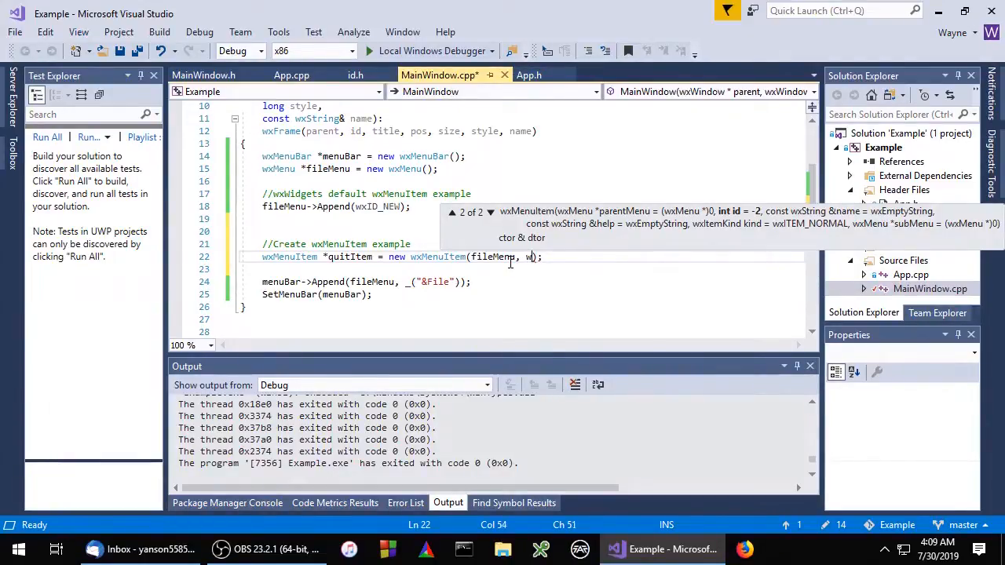
{"action": "type", "text": "xID_EXI"}
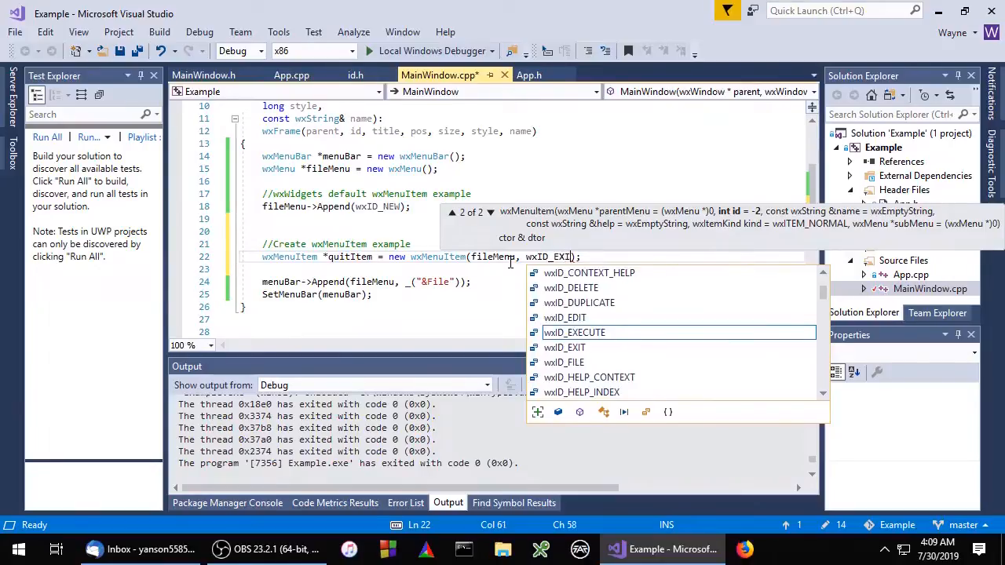
{"action": "type", "text": "T"}
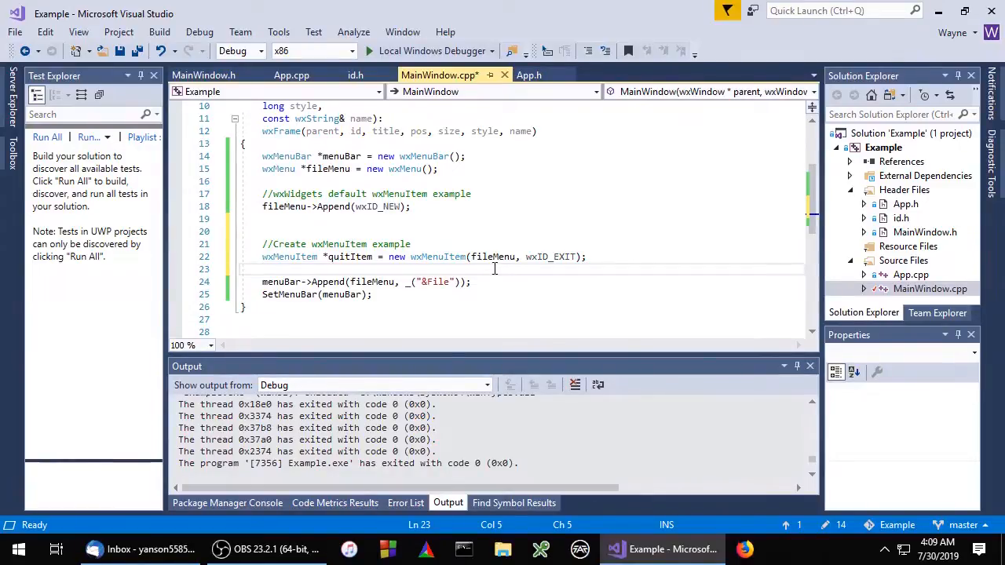
{"action": "type", "text": "fileMenu->Append(quitItem);"}
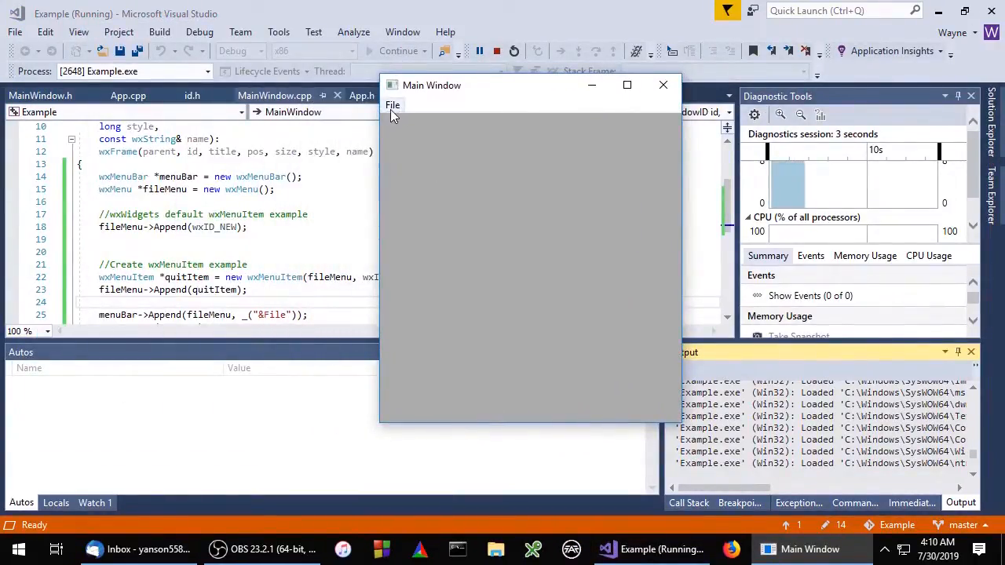
Step: Open the running example's File menu to confirm New and Quit are listed
{"action": "left_click", "coordinate": [393, 105]}
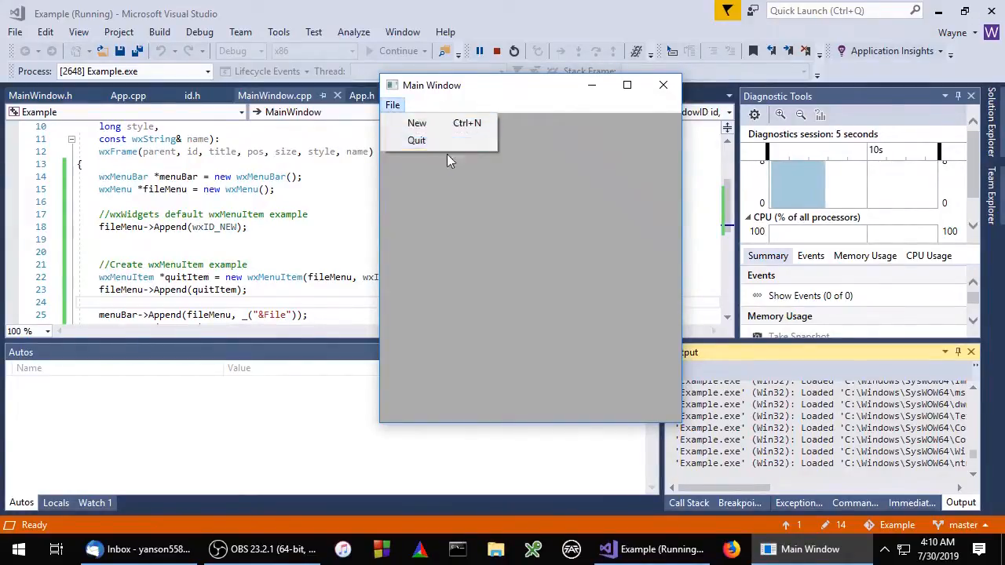
{"action": "mouse_move", "coordinate": [417, 123]}
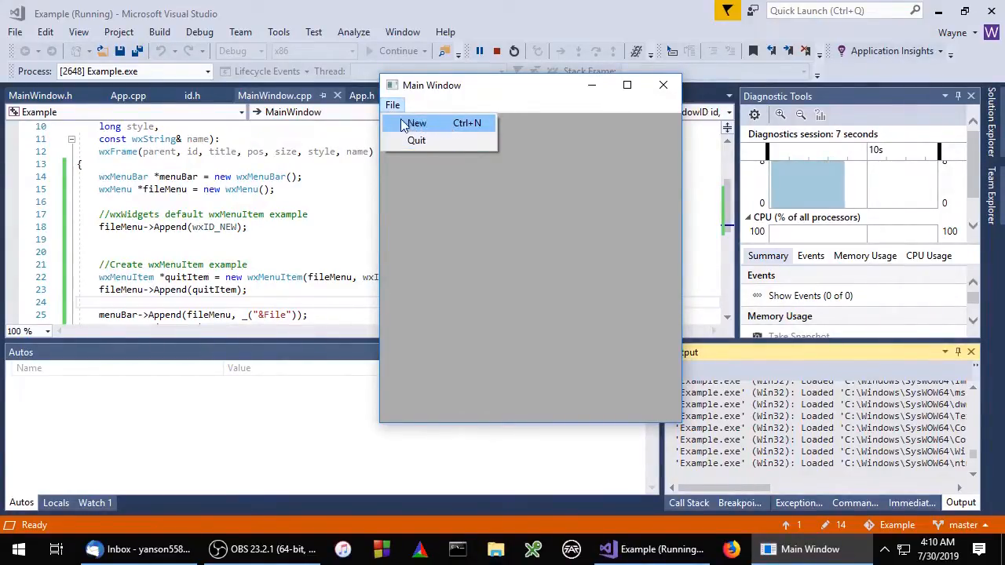
{"action": "mouse_move", "coordinate": [436, 140]}
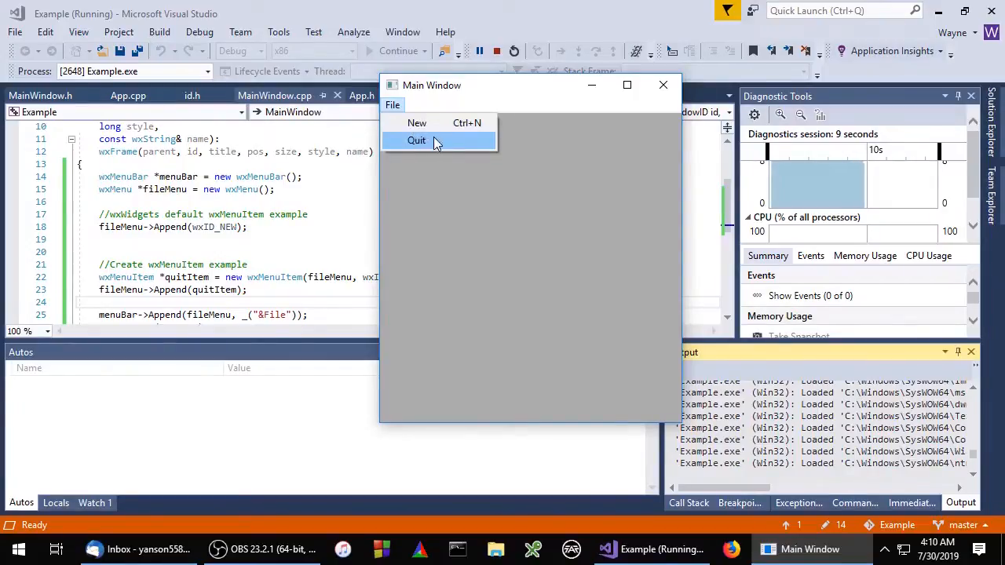
{"action": "mouse_move", "coordinate": [402, 149]}
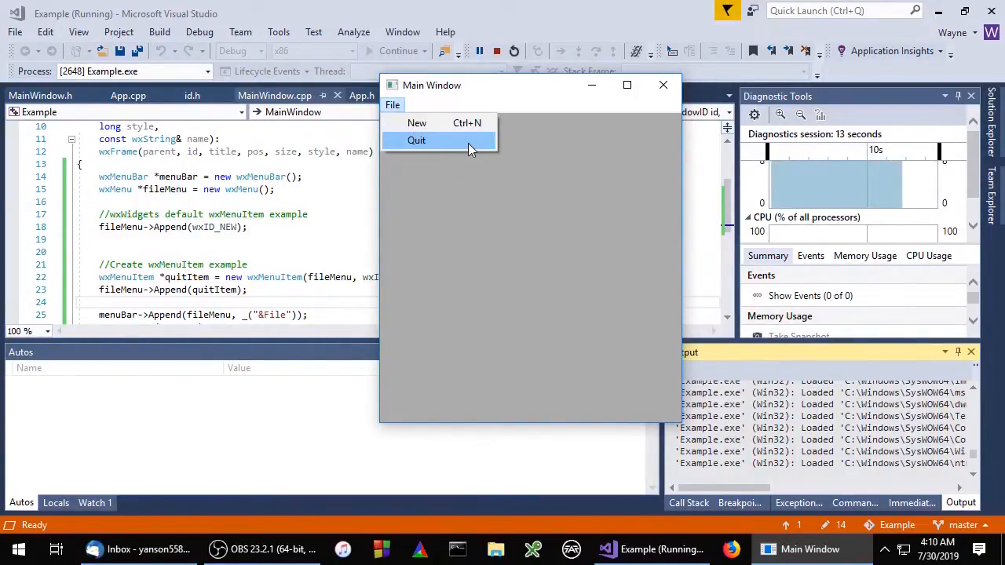
{"action": "mouse_move", "coordinate": [400, 150]}
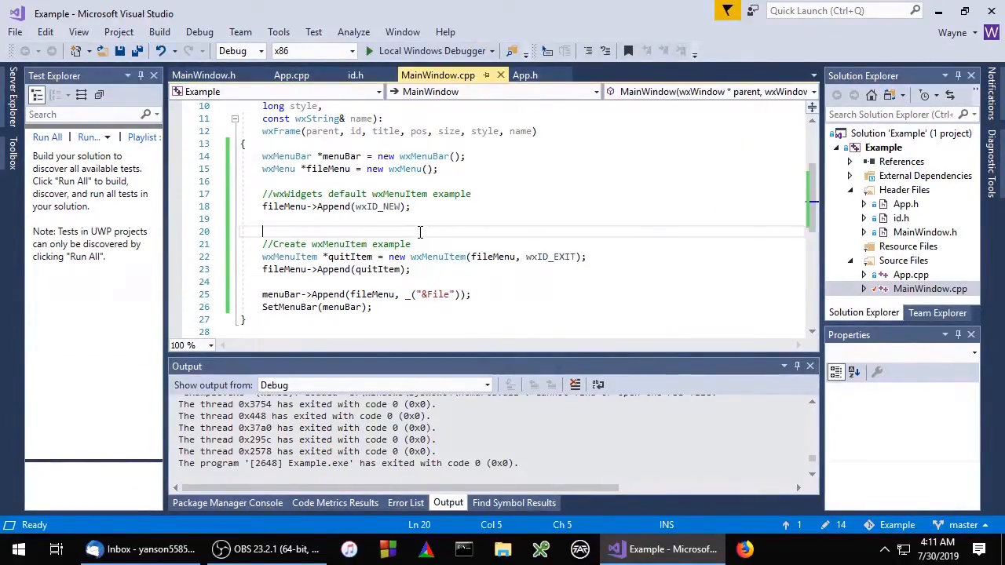
Step: Add a //Custom wxMenuItem comment and fileMenu->Append(wxID_ANY, _("&Test"))
{"action": "type", "text": "//Custom"}
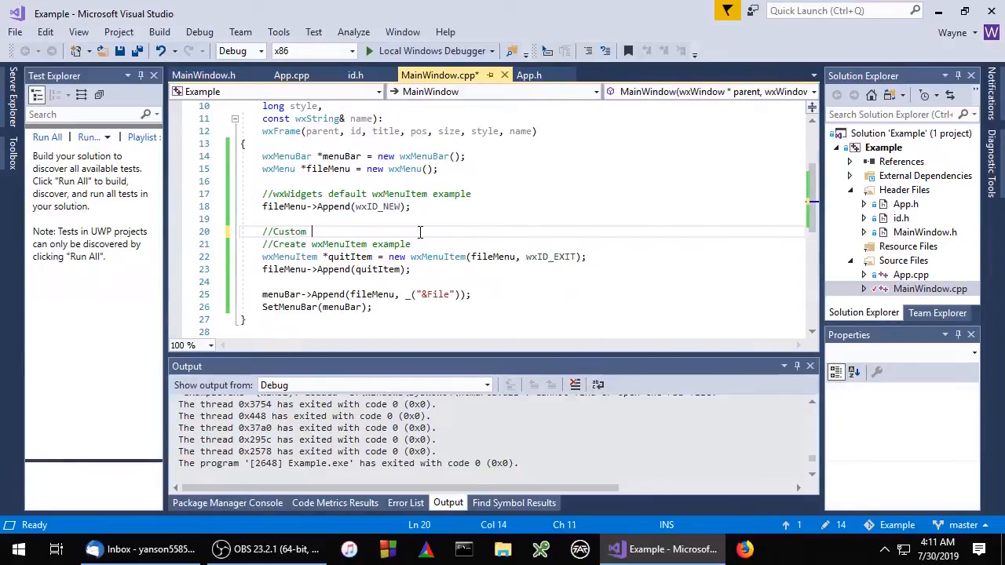
{"action": "type", "text": "wxMenuItem"}
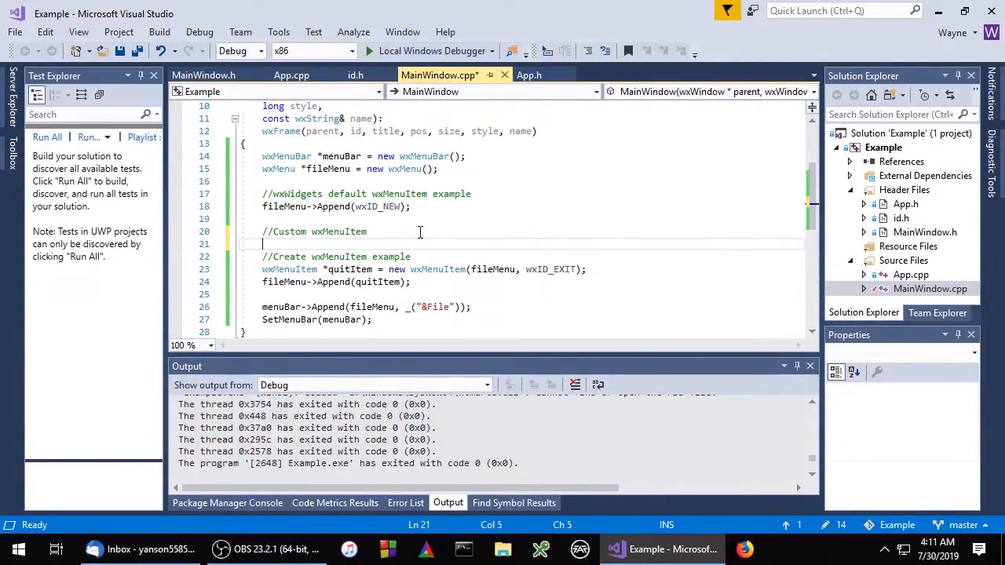
{"action": "type", "text": "fileMenu->Append("}
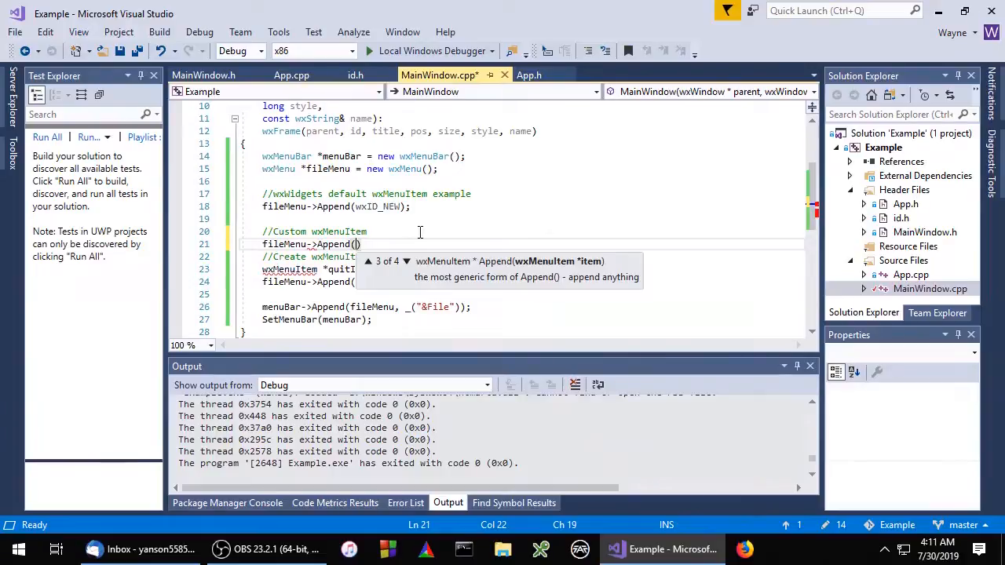
{"action": "type", "text": "wxID_ANY"}
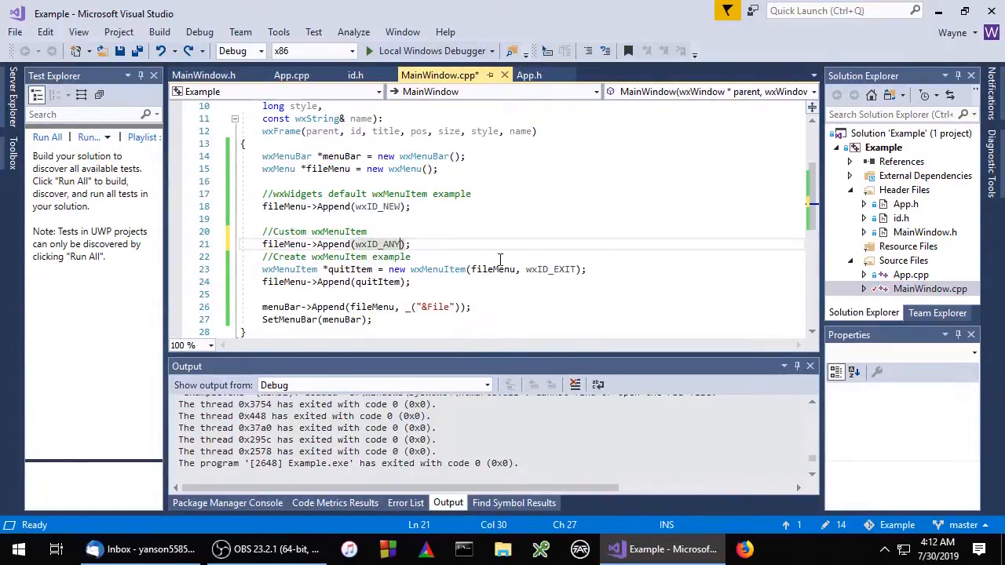
{"action": "type", "text": ", _("}
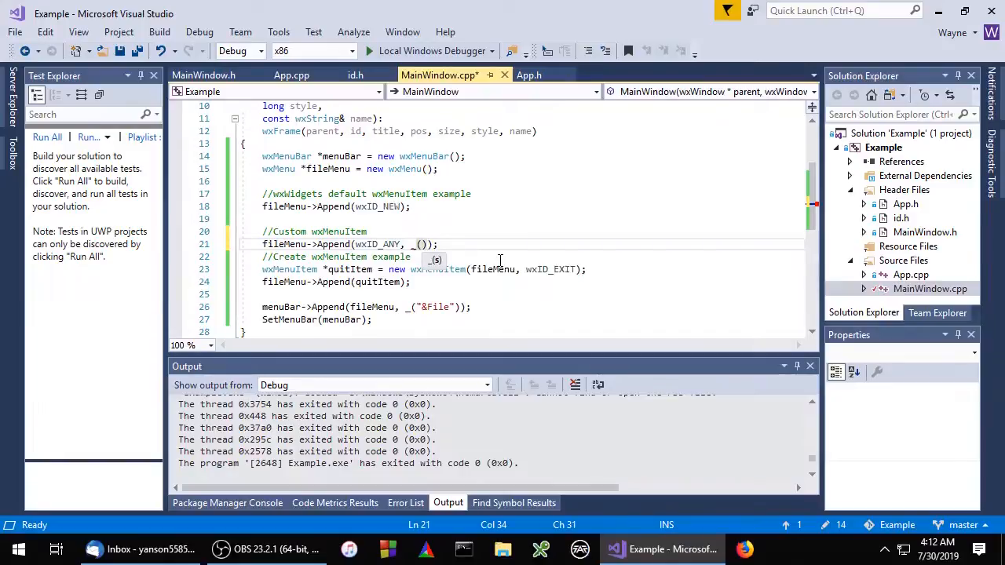
{"action": "type", "text": "\""}
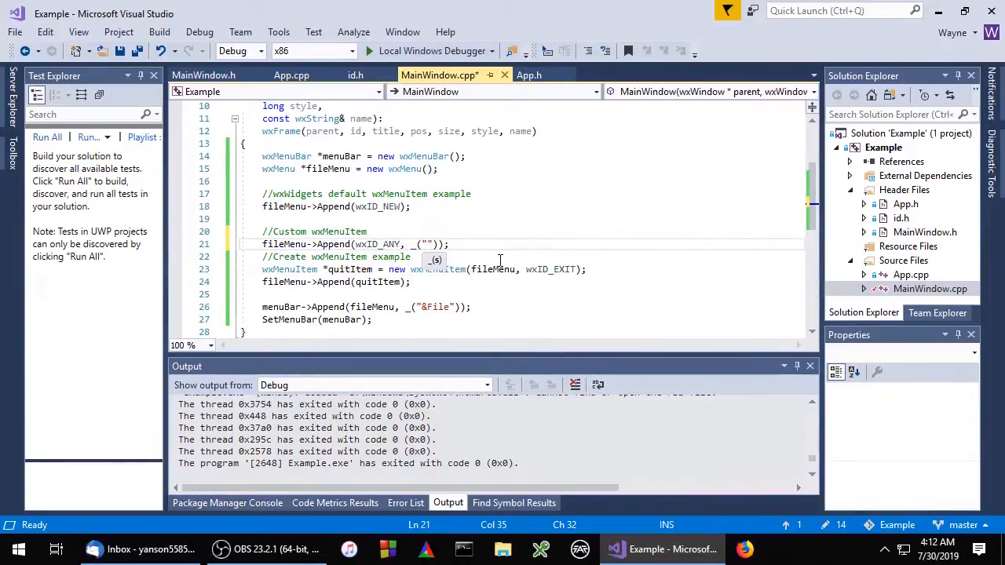
{"action": "type", "text": "&Test"}
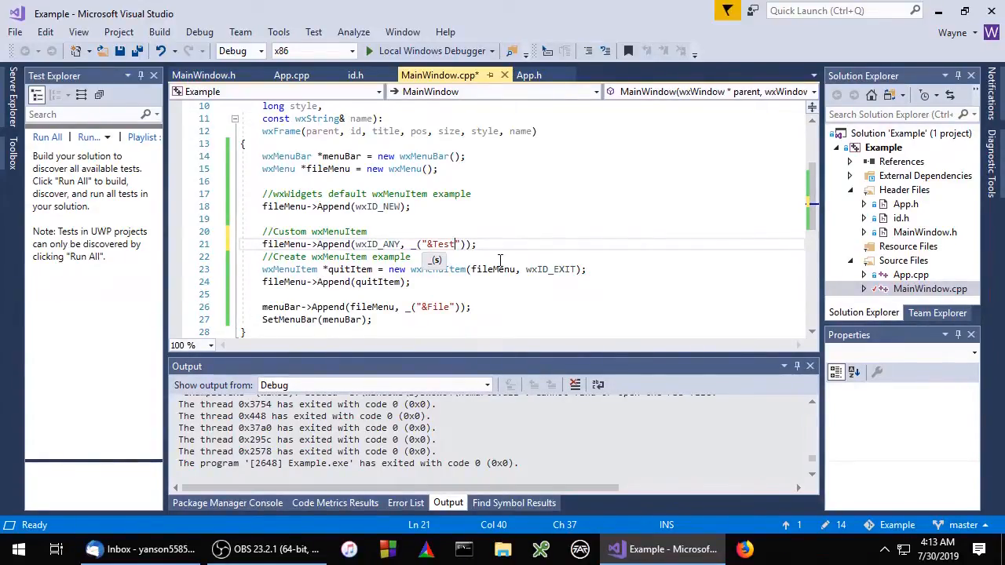
Step: Add a Ctrl+T shortcut to the Test label, making it "&Test\tCtrl+T"
{"action": "type", "text": "\\"}
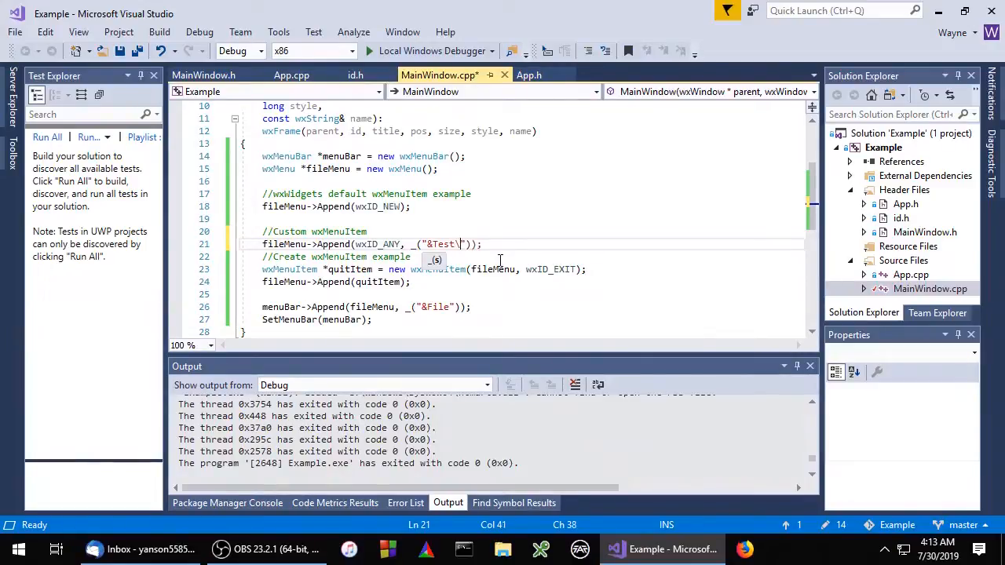
{"action": "type", "text": "t"}
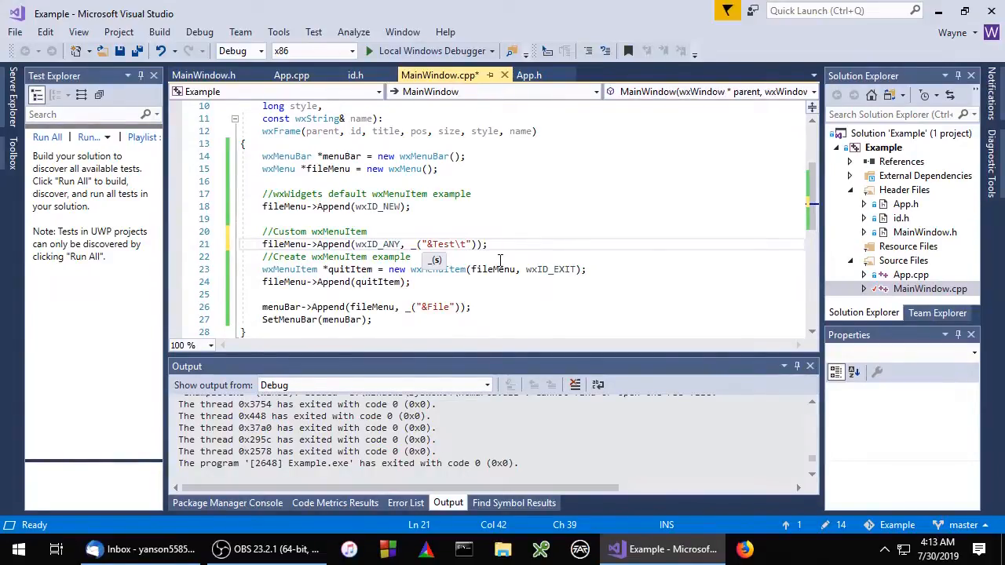
{"action": "type", "text": "c"}
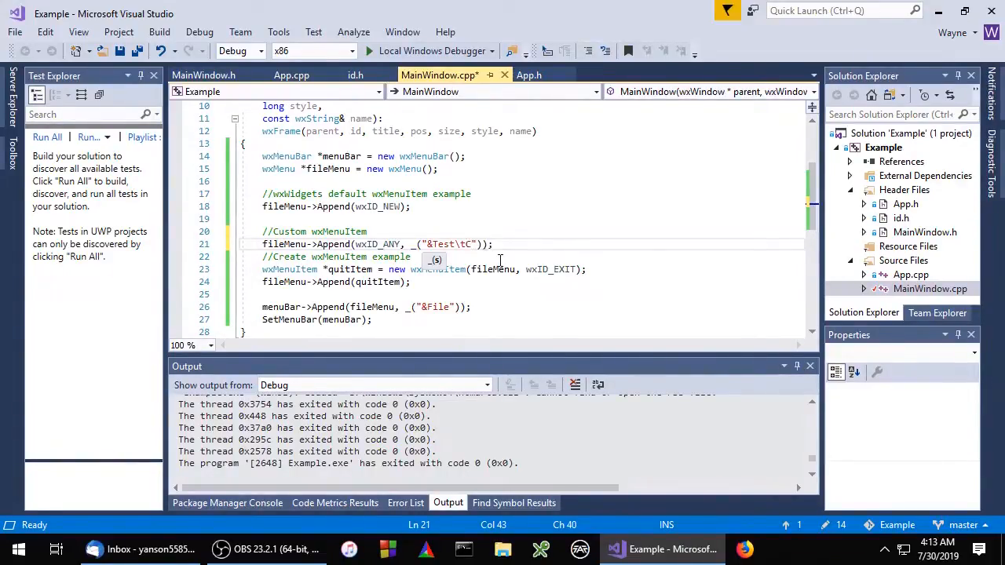
{"action": "type", "text": "trl+T"}
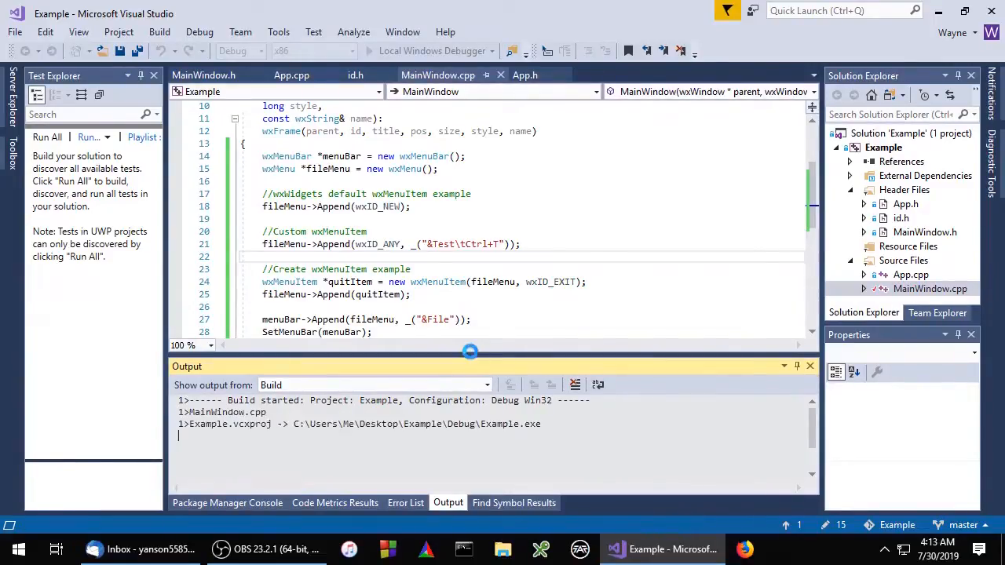
{"action": "left_click", "coordinate": [431, 50]}
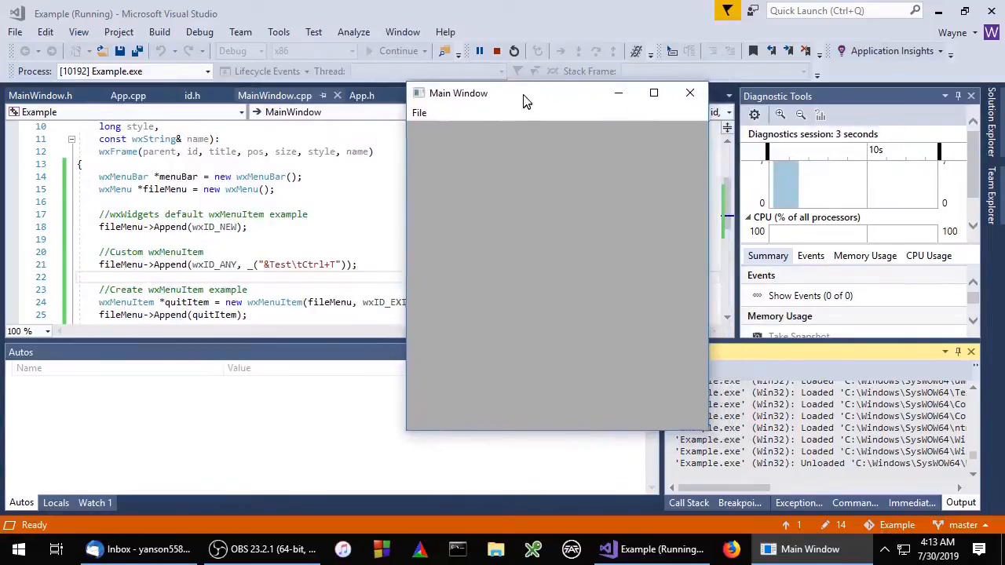
{"action": "left_click", "coordinate": [419, 113]}
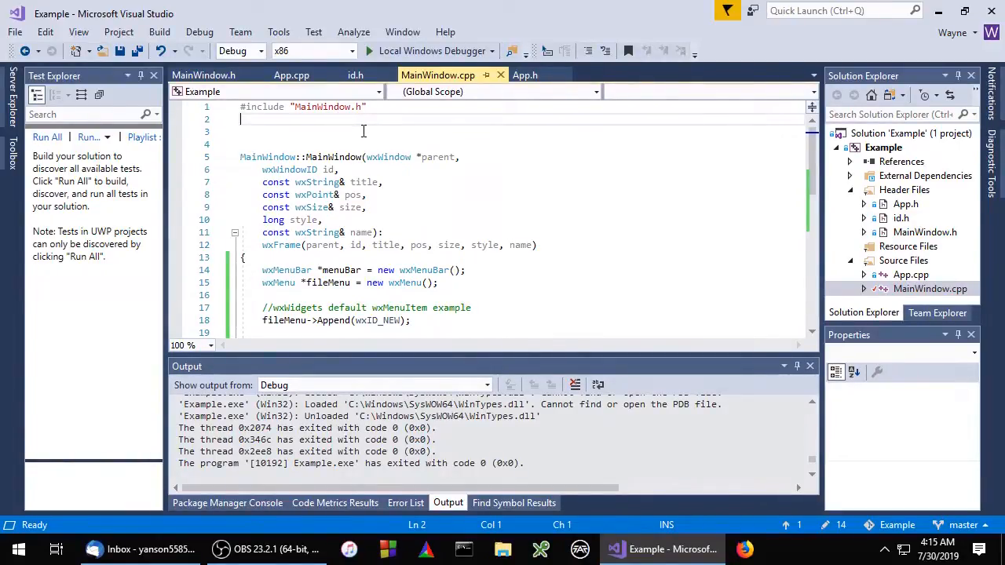
Step: Add #include <wx/artprov.h> on line 2 of MainWindow.cpp
{"action": "type", "text": "#include"}
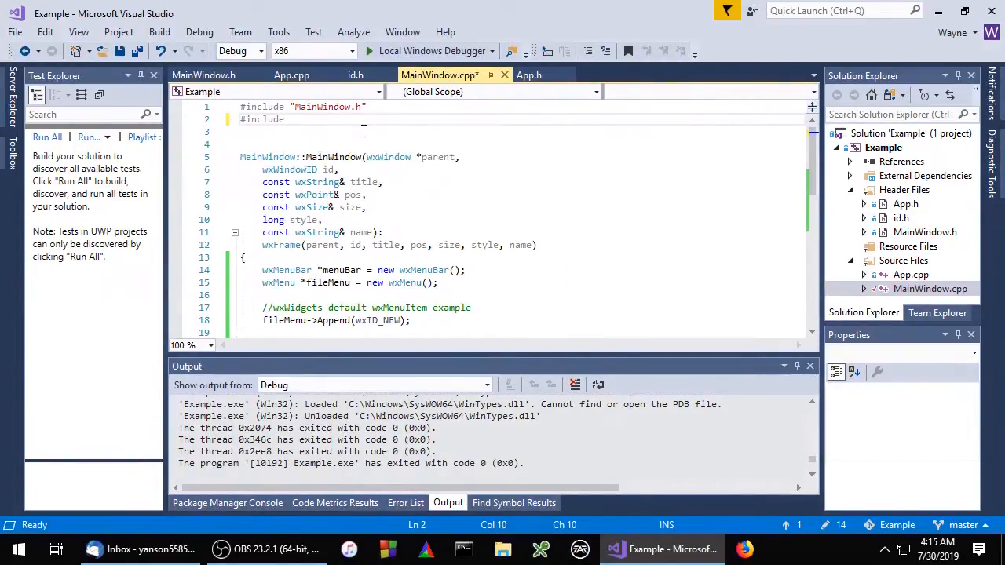
{"action": "type", "text": "<wx/artprov.h>"}
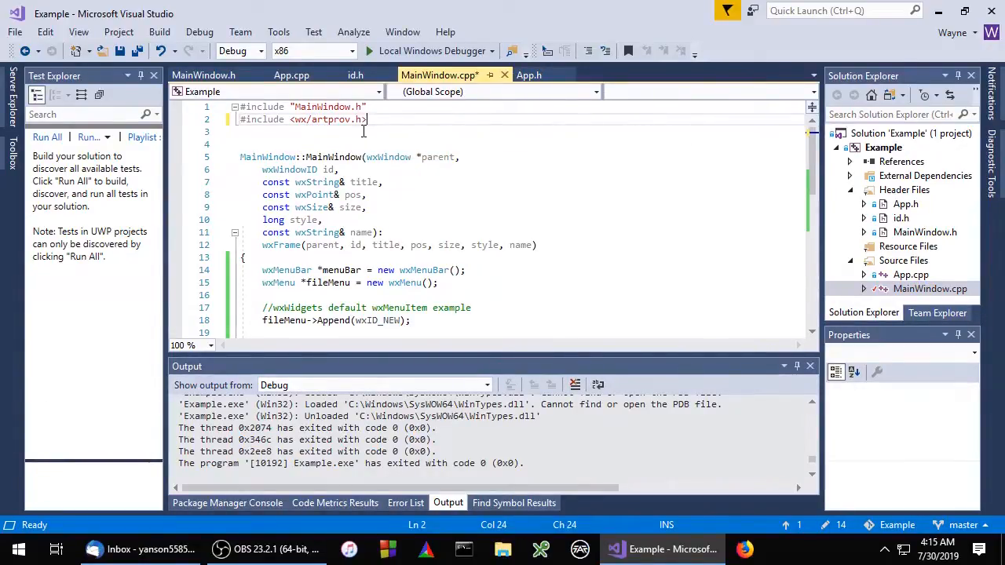
{"action": "scroll", "scroll_direction": "down", "scroll_amount": 3}
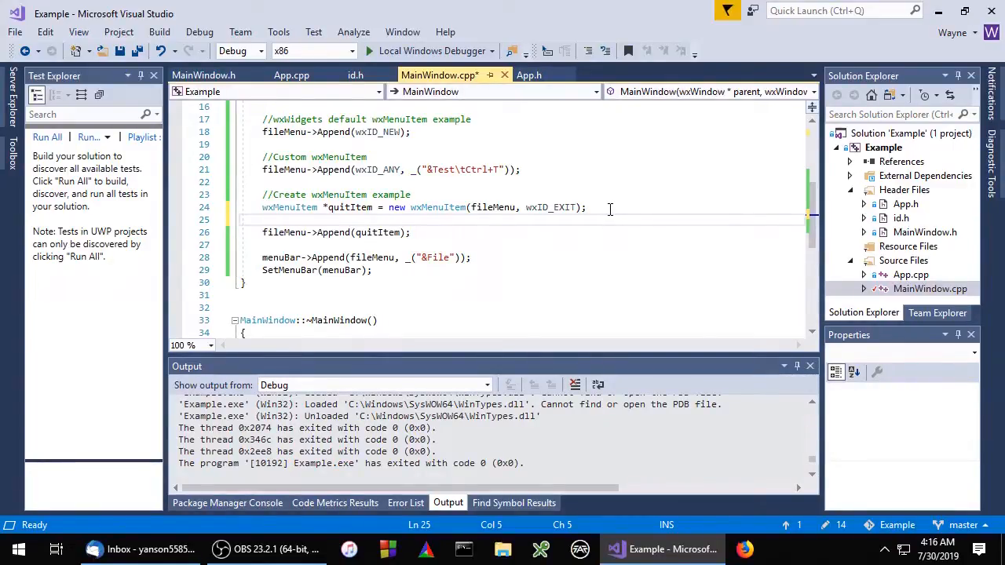
Step: Set quitItem's bitmap to wxArtProvider::GetBitmap("wxART_QUIT") using IntelliSense completion
{"action": "type", "text": "quitItem->SetBitmap"}
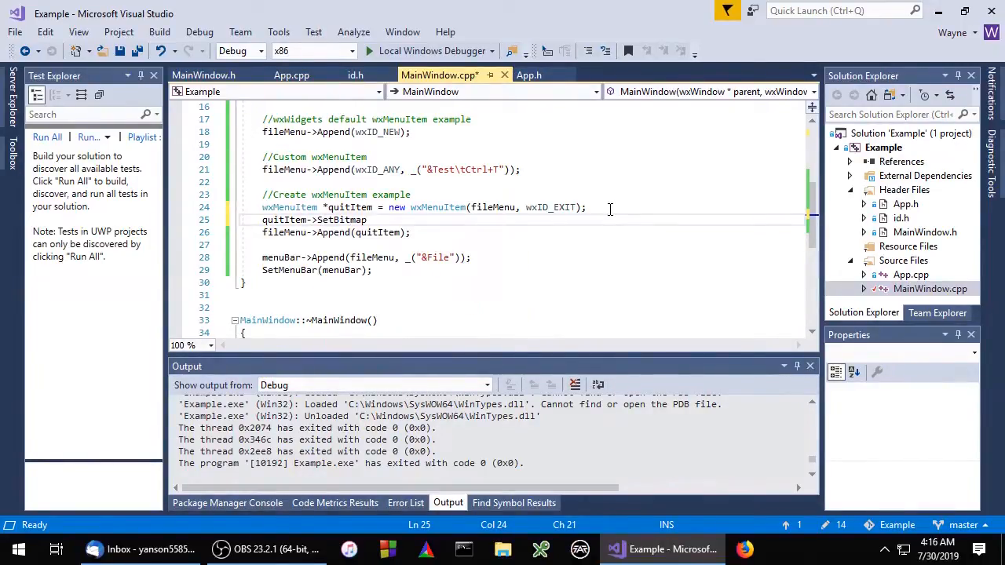
{"action": "type", "text": "();"}
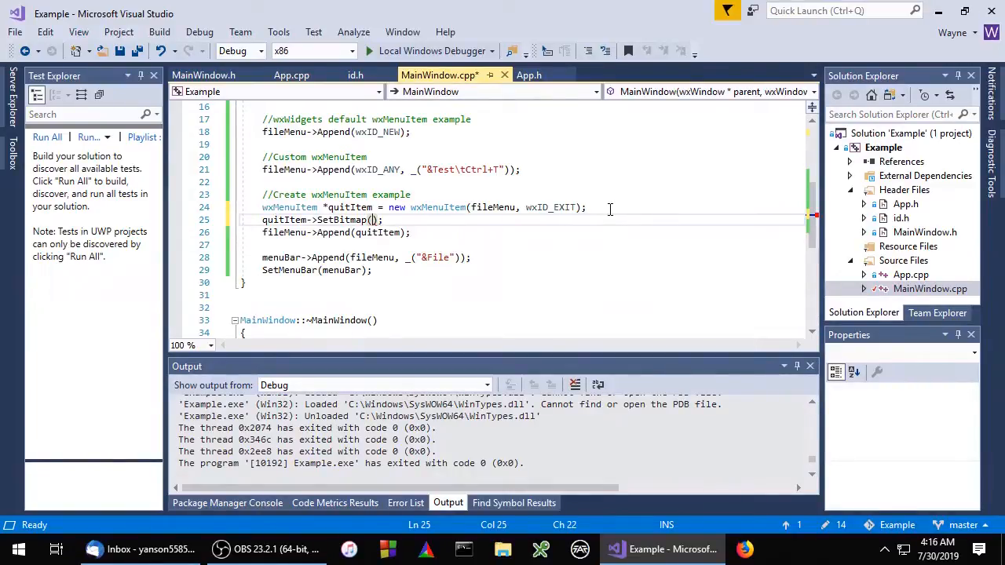
{"action": "type", "text": "wxArtProvider::"}
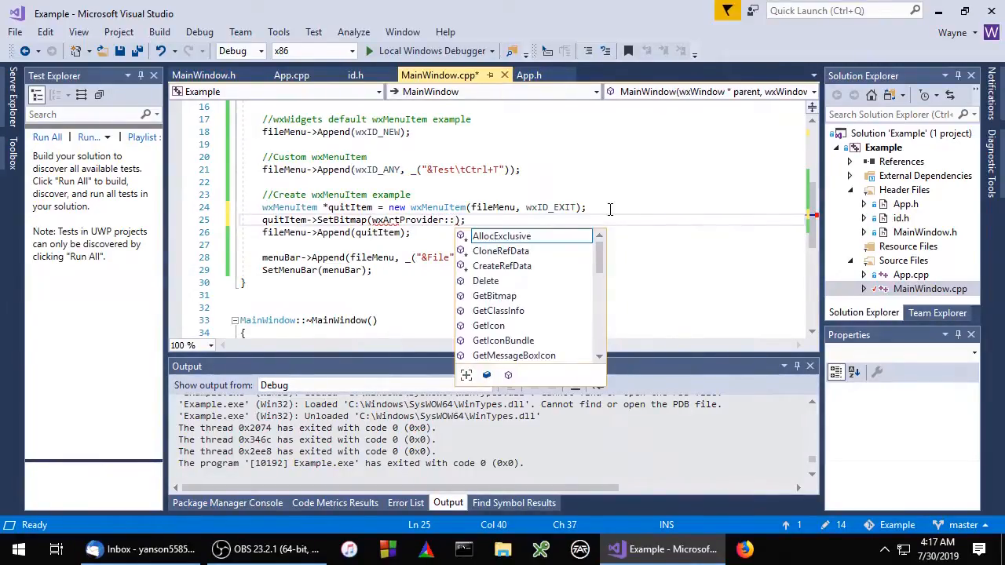
{"action": "type", "text": "GetBitmap("}
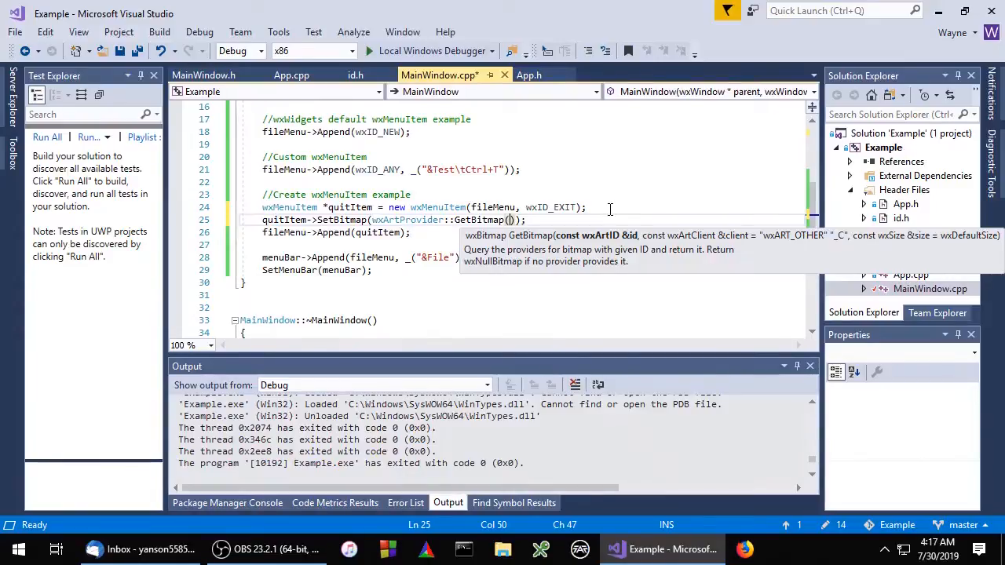
{"action": "type", "text": "\"\""}
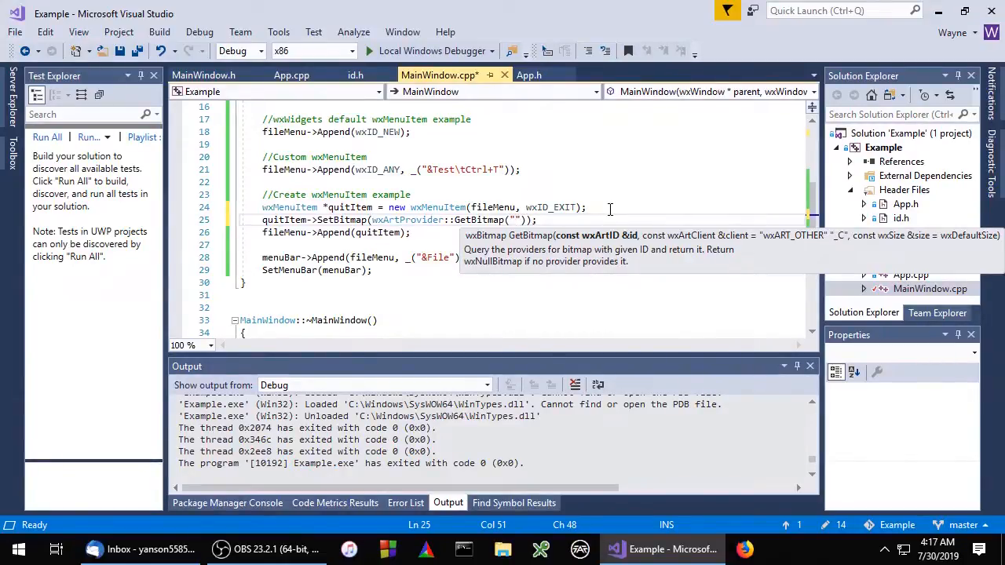
{"action": "type", "text": "wxART_"}
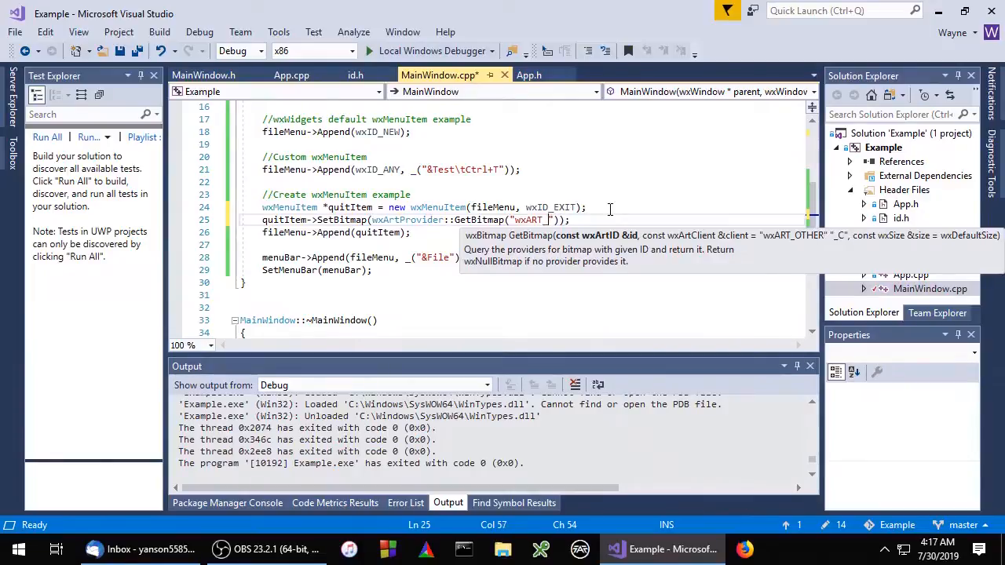
{"action": "type", "text": "QUIT"}
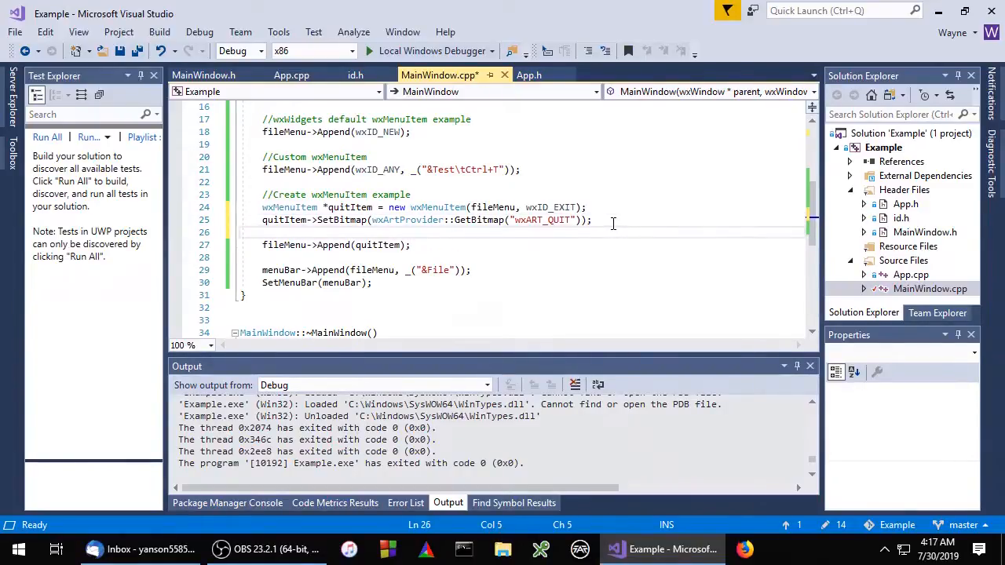
{"action": "left_click", "coordinate": [368, 50]}
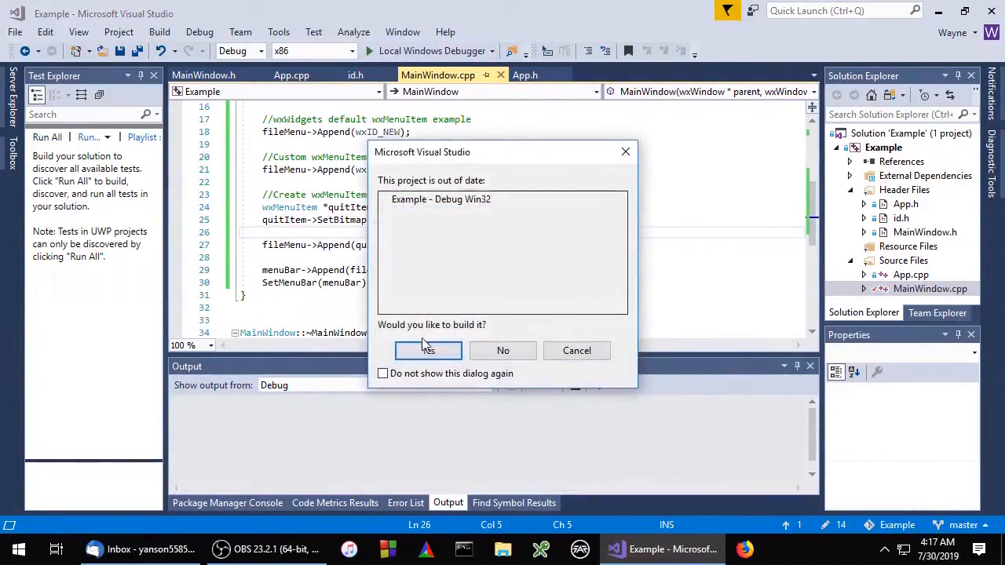
{"action": "left_click", "coordinate": [428, 350]}
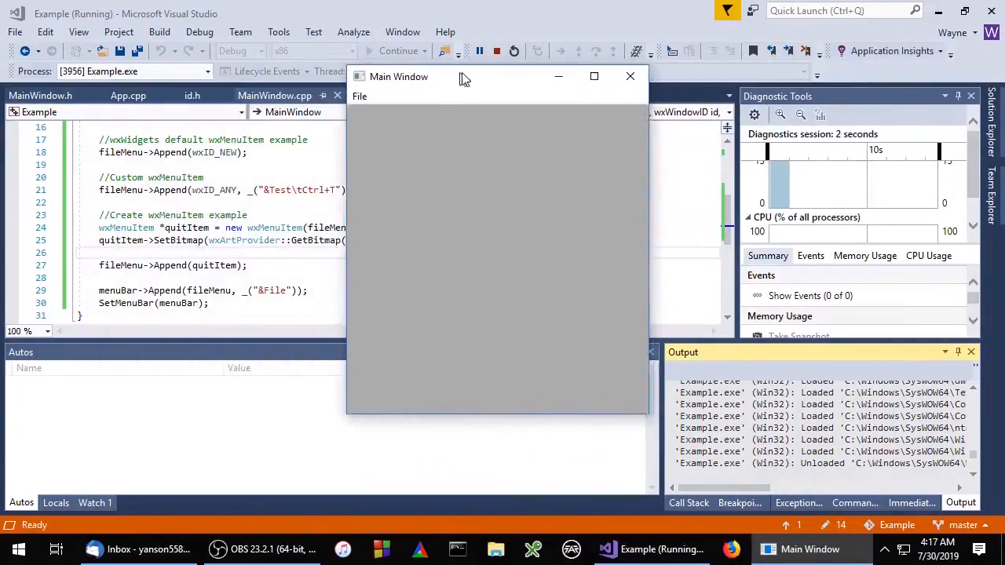
{"action": "left_click", "coordinate": [368, 95]}
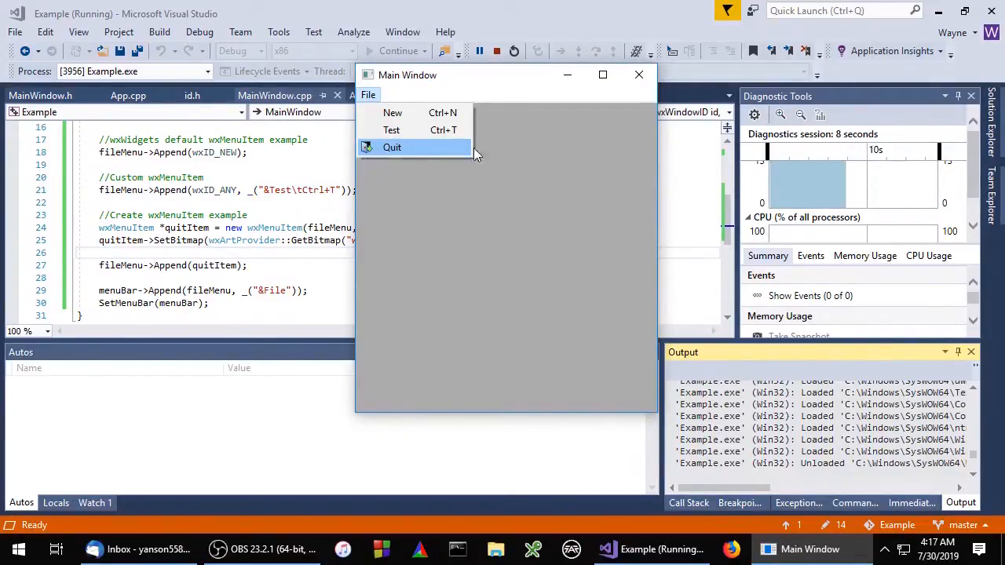
{"action": "left_click", "coordinate": [392, 148]}
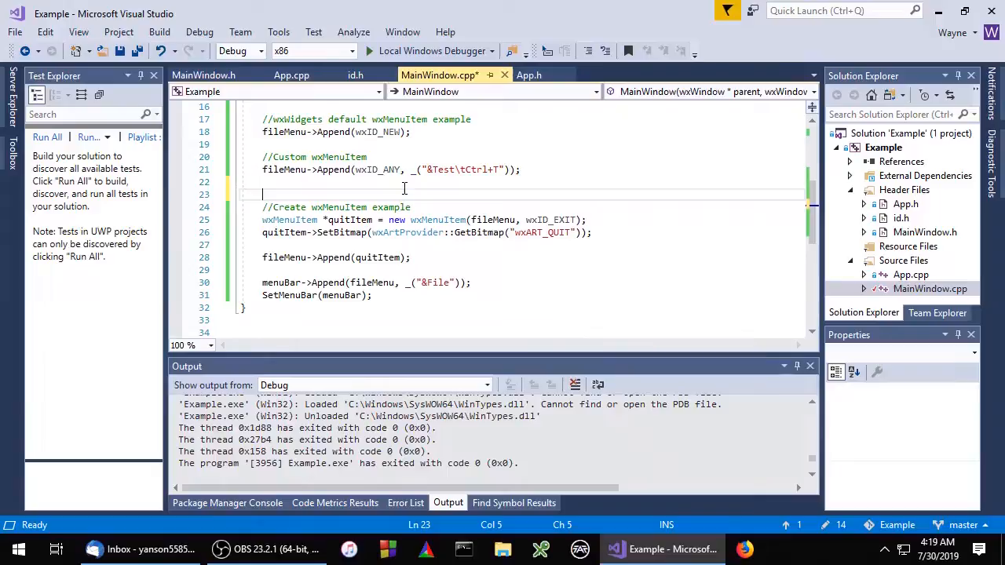
Step: Add fileMenu->AppendSeparator() after the Test item and launch the example to test it
{"action": "type", "text": "fi"}
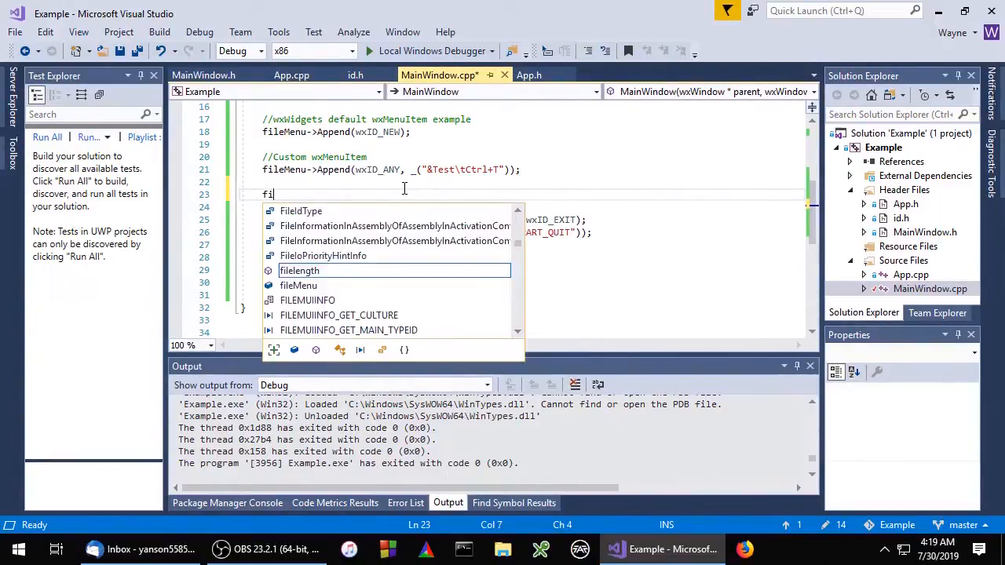
{"action": "type", "text": "leMenu"}
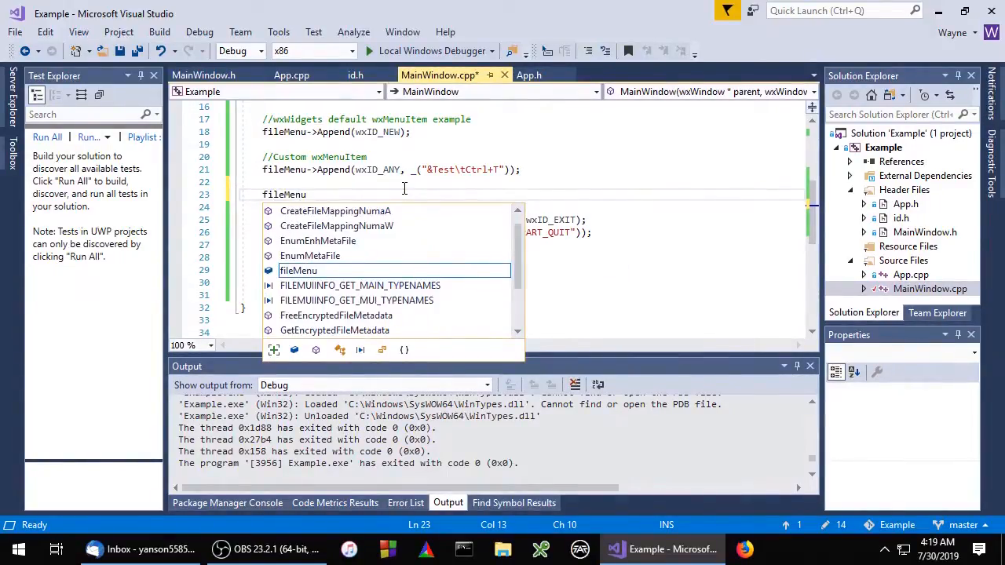
{"action": "type", "text": "->AppendSeparator("}
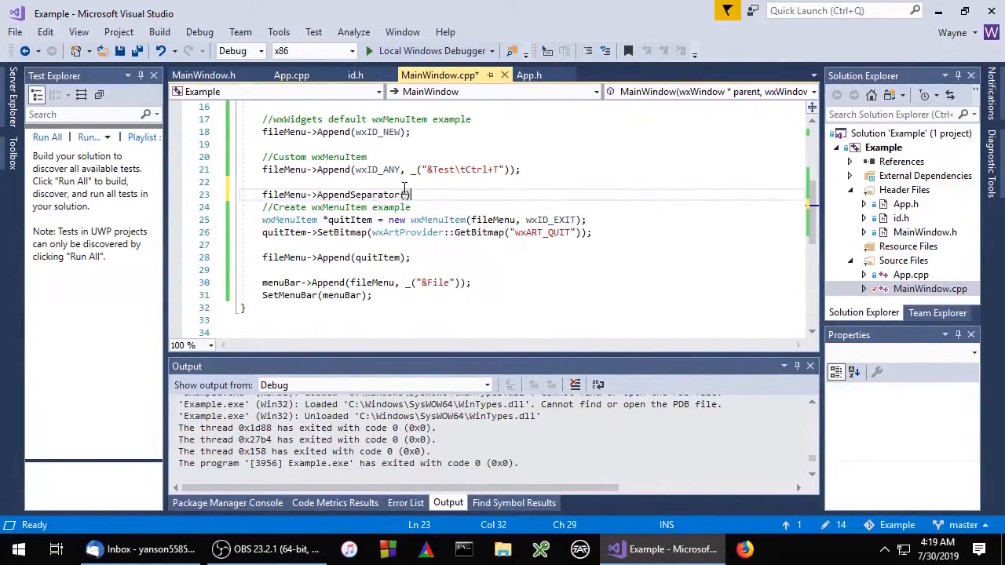
{"action": "key", "text": "enter"}
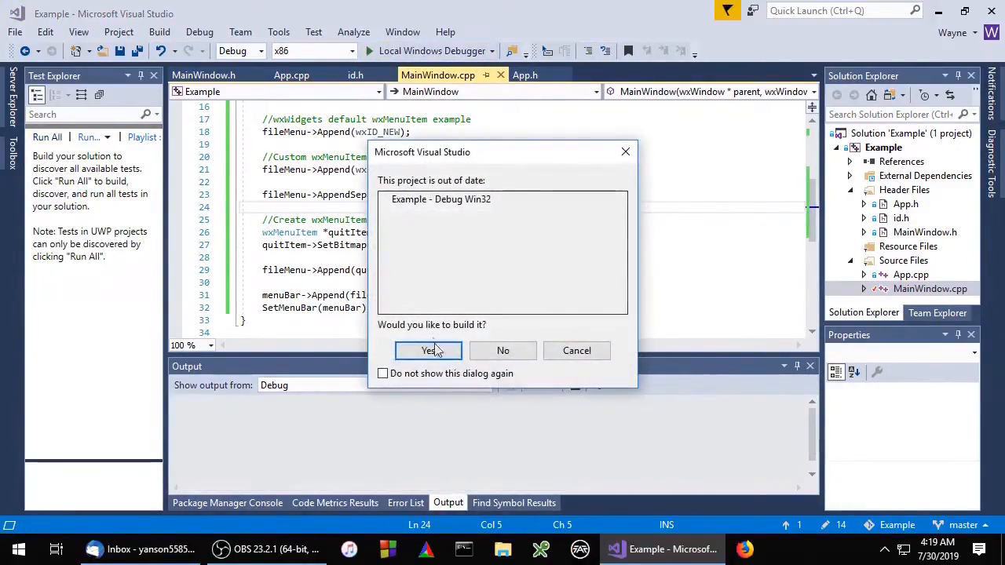
{"action": "left_click", "coordinate": [428, 350]}
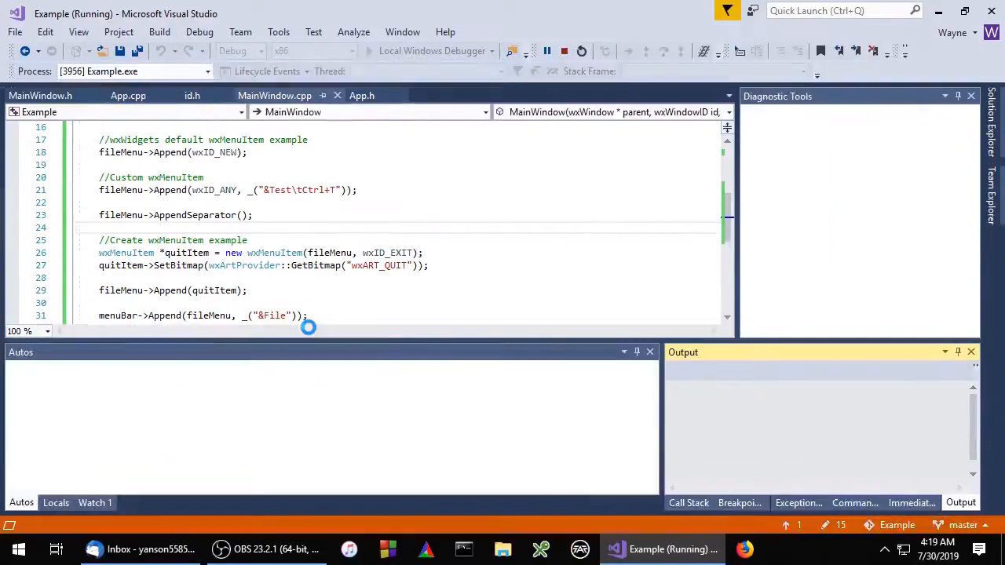
{"action": "left_click", "coordinate": [100, 113]}
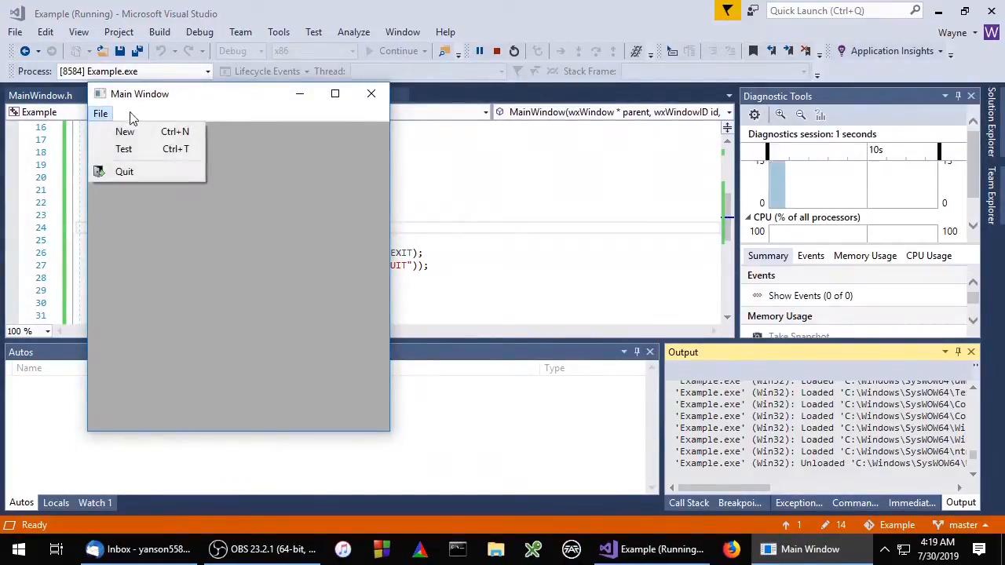
{"action": "mouse_move", "coordinate": [124, 171]}
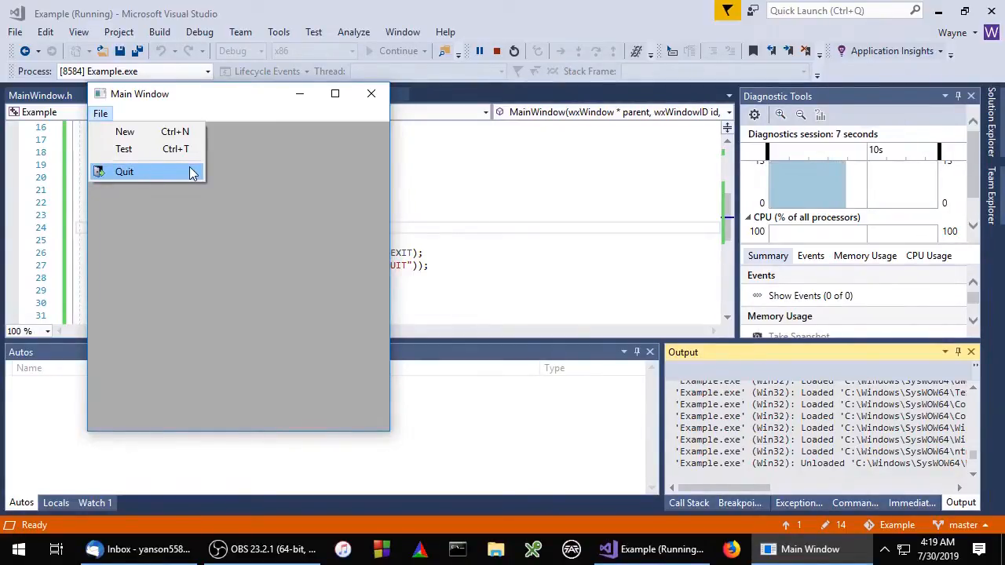
{"action": "left_click", "coordinate": [124, 171]}
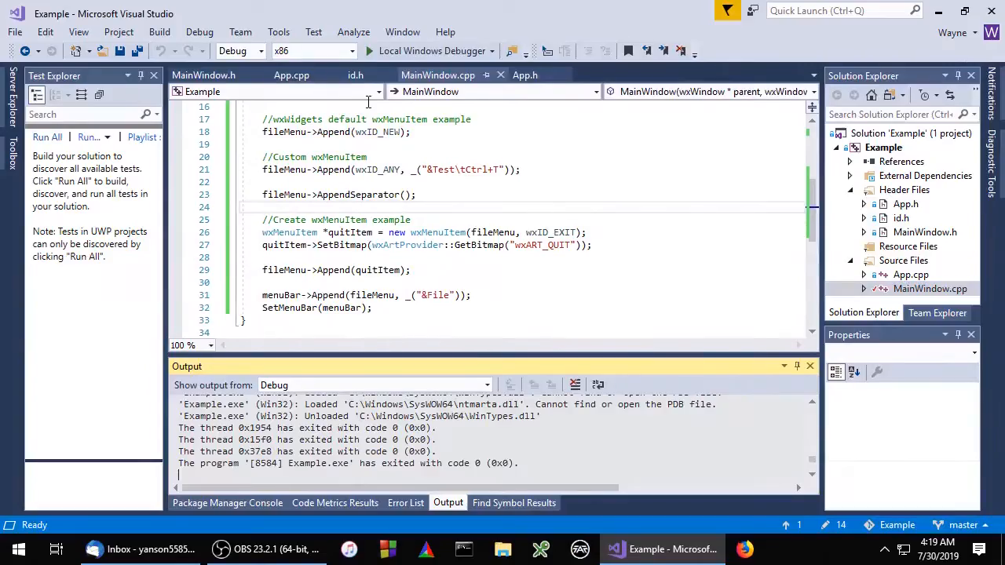
Step: Add a second fileMenu->AppendSeparator() line below the first separator
{"action": "left_click", "coordinate": [422, 207]}
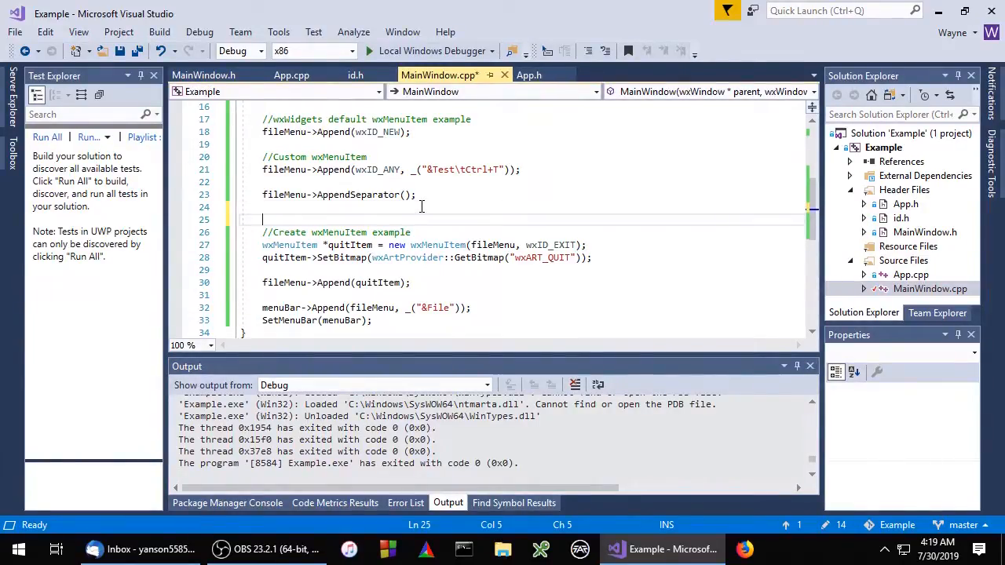
{"action": "type", "text": "fileMenu"}
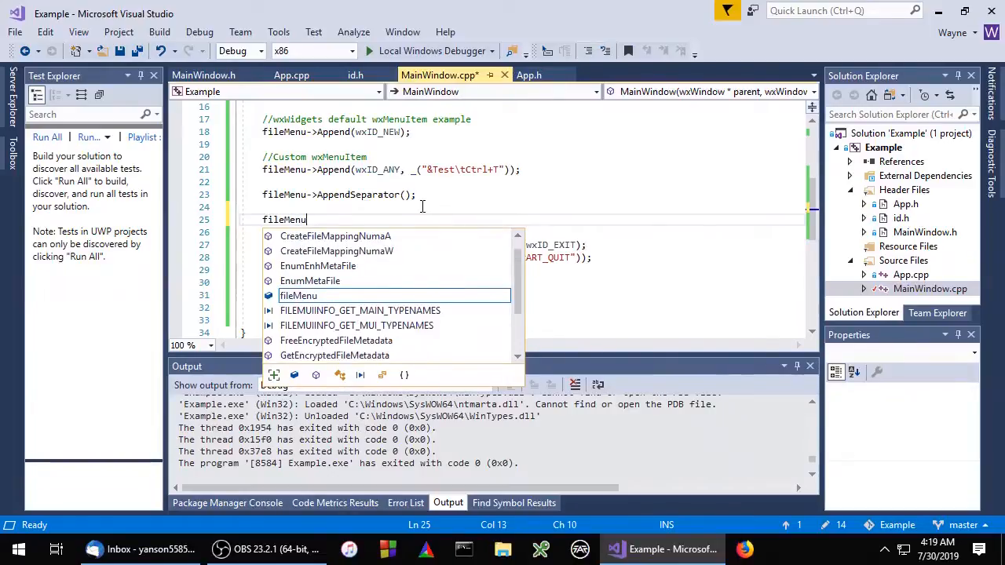
{"action": "type", "text": "->AppendSe"}
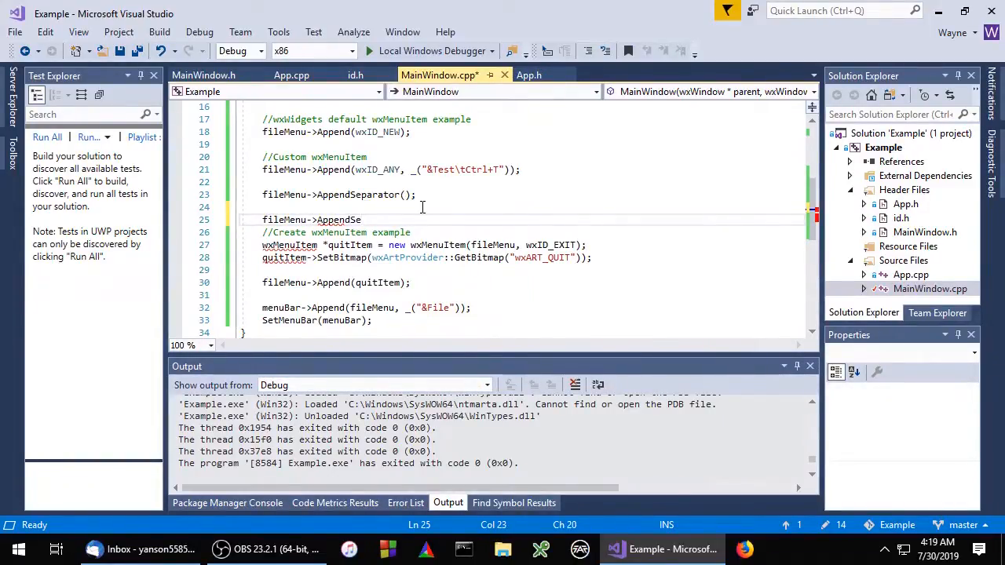
{"action": "type", "text": "parator();"}
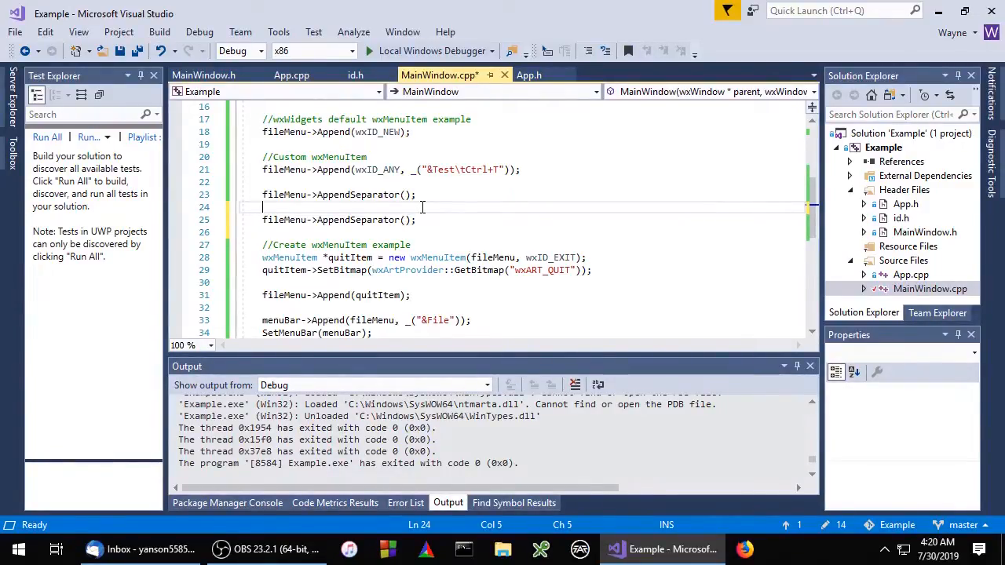
Step: Insert a '//Submenu example' comment line between the two separators
{"action": "key", "text": "enter"}
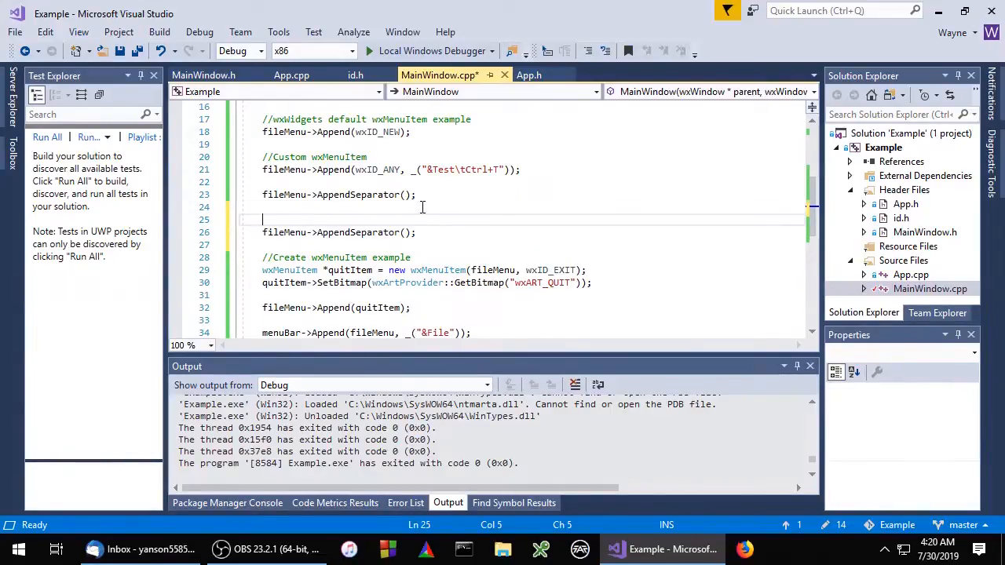
{"action": "type", "text": "//S"}
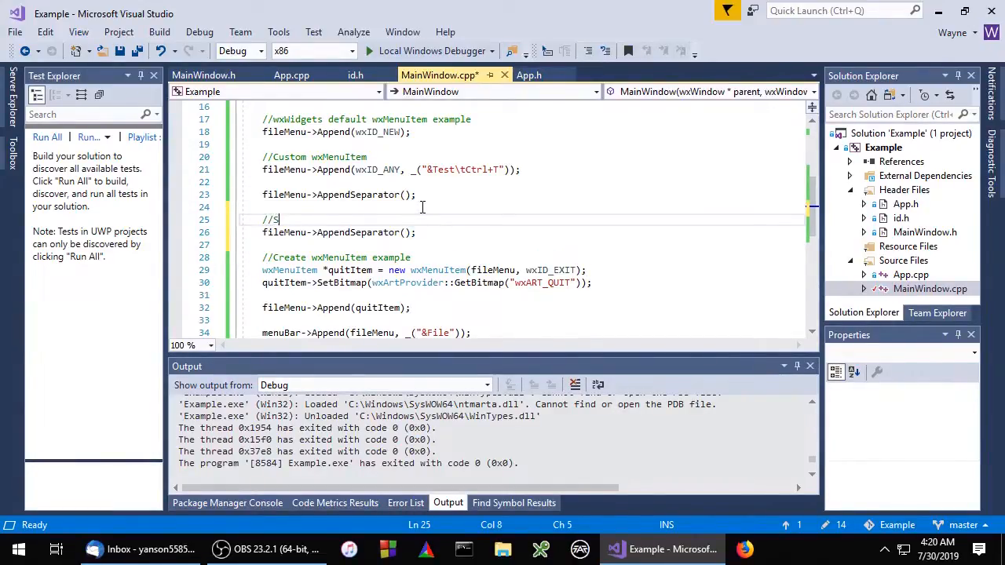
{"action": "type", "text": "ubmenu example"}
{"action": "type", "text": "w"}
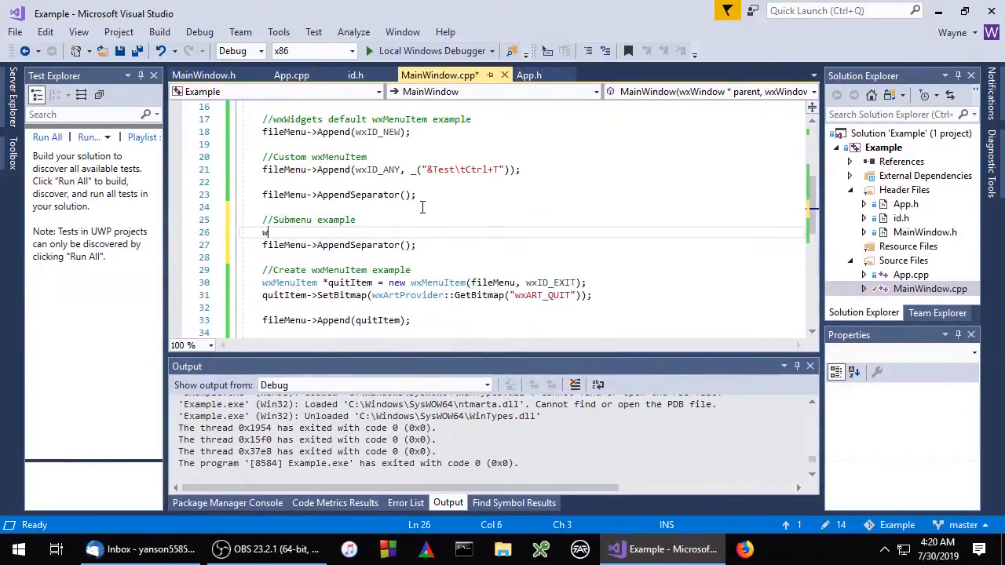
Step: Create wxMenu *subMenu = new wxMenu() and append wxID_CUT to it
{"action": "type", "text": "xMenu"}
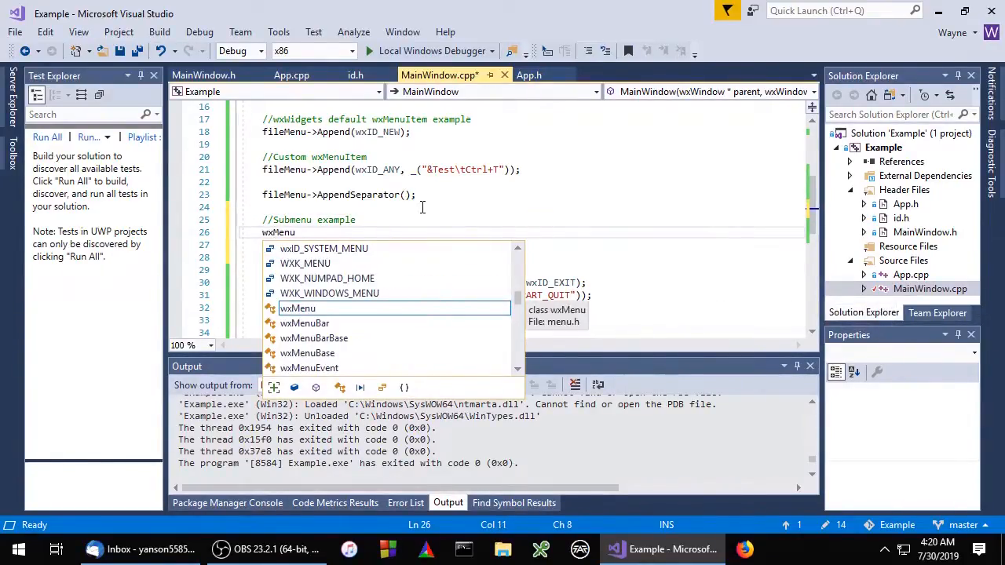
{"action": "type", "text": "*sub"}
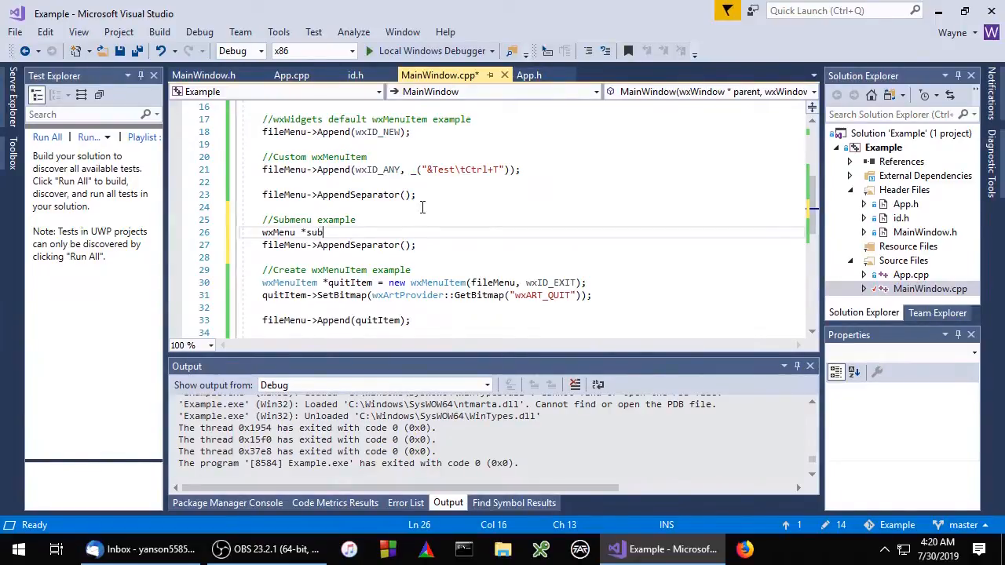
{"action": "type", "text": "Menu ="}
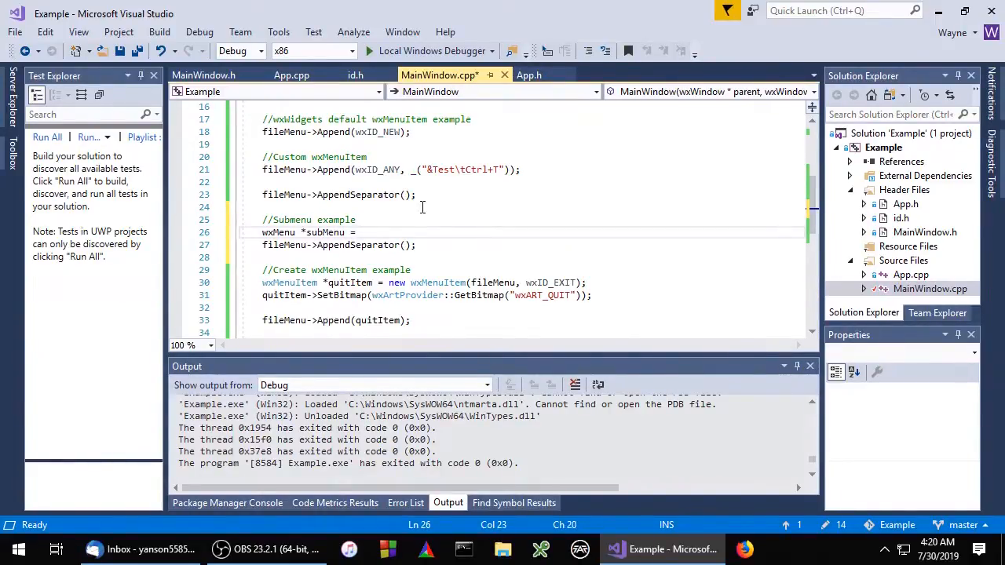
{"action": "type", "text": "wxMenu();"}
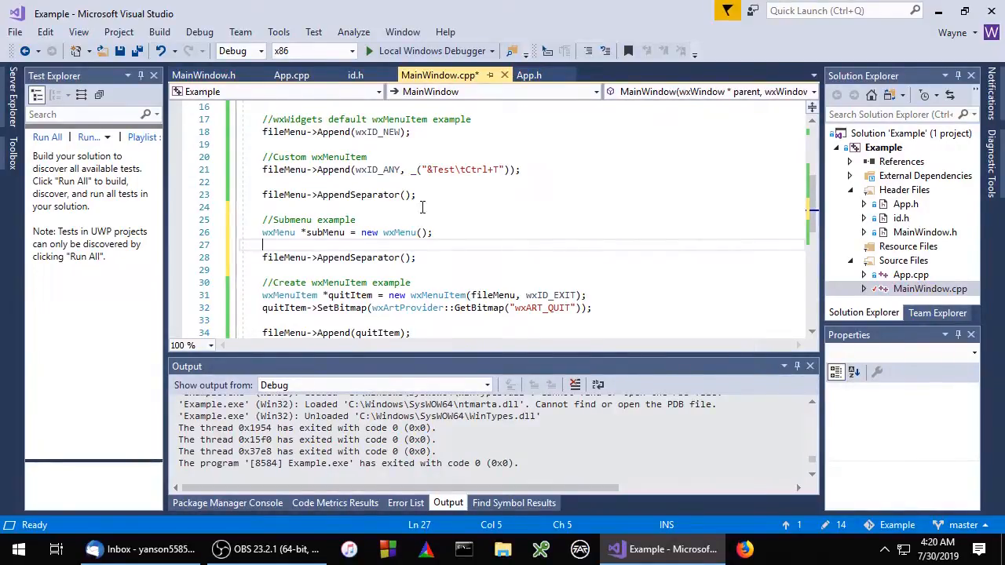
{"action": "type", "text": "subMenu->"}
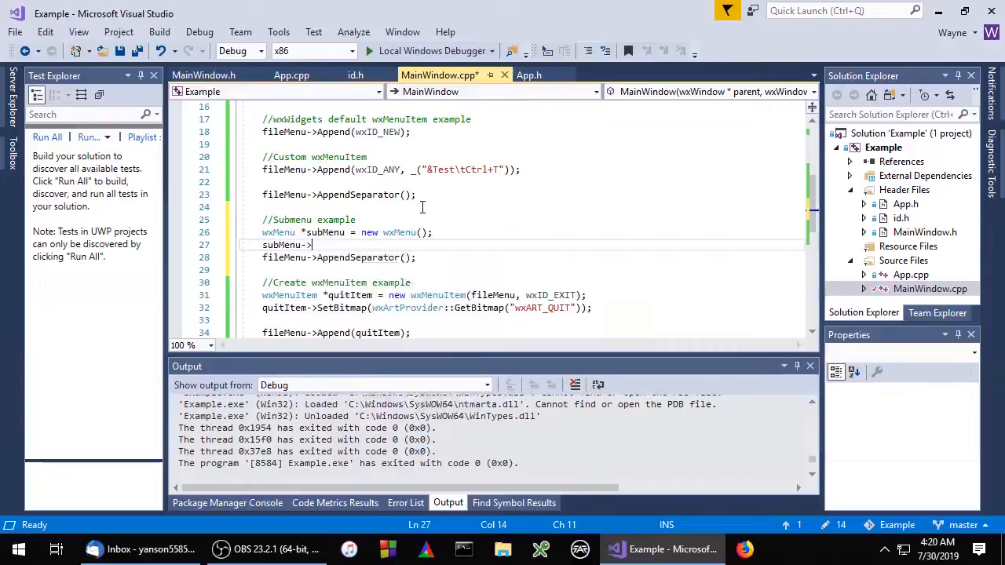
{"action": "type", "text": "Append("}
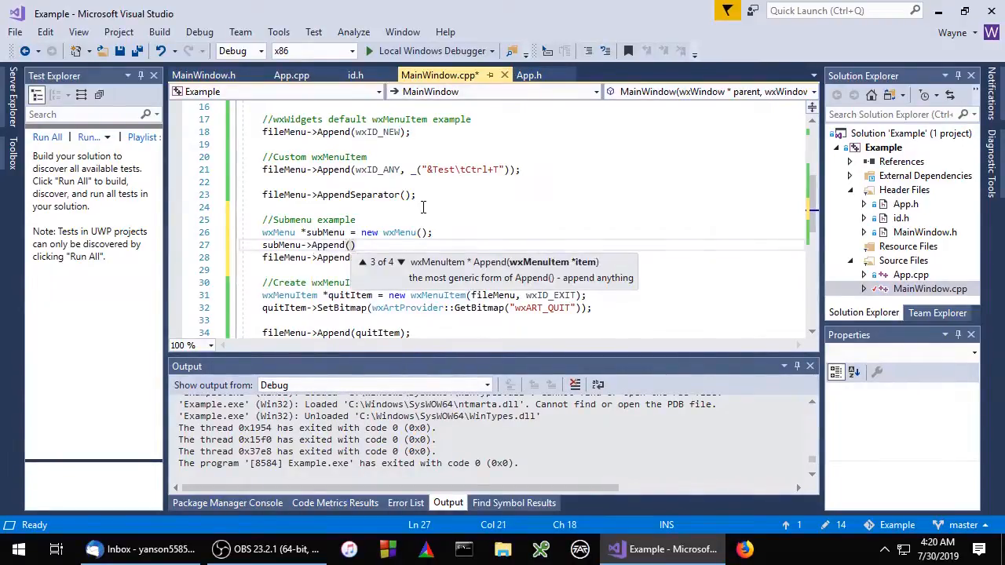
{"action": "type", "text": "wxID_CUT"}
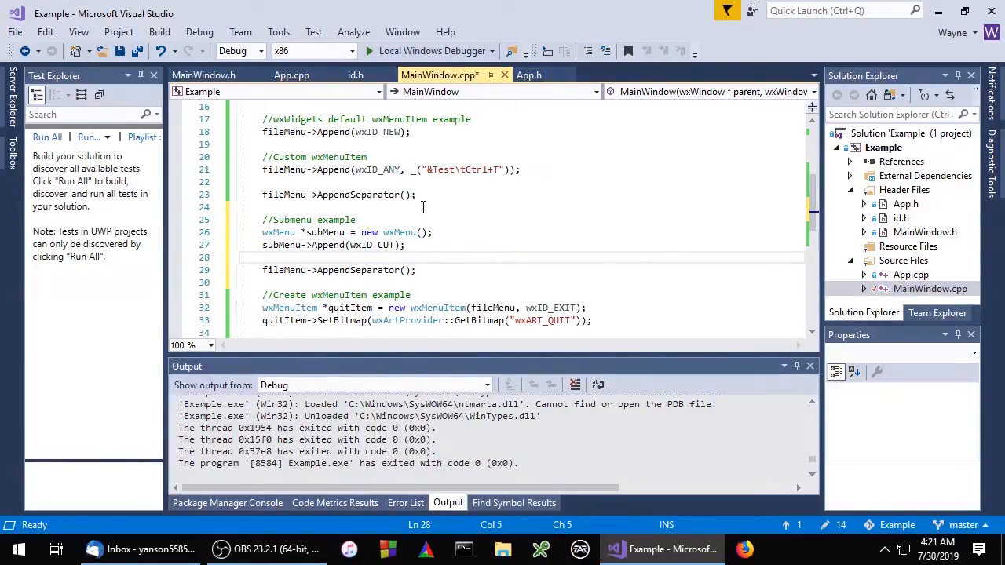
Step: Append wxID_COPY and wxID_PASTE items to subMenu
{"action": "type", "text": "subMenu-"}
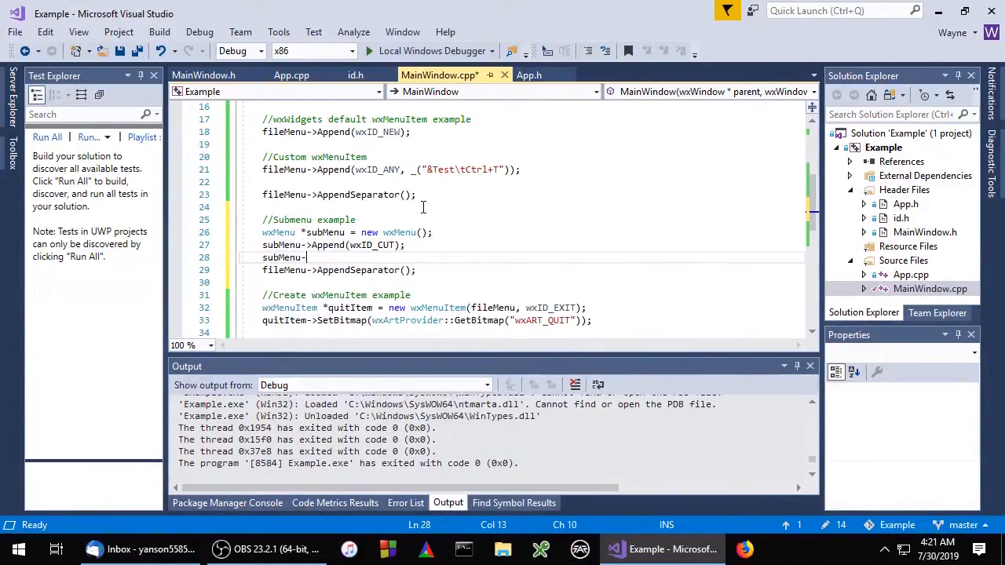
{"action": "type", "text": "App"}
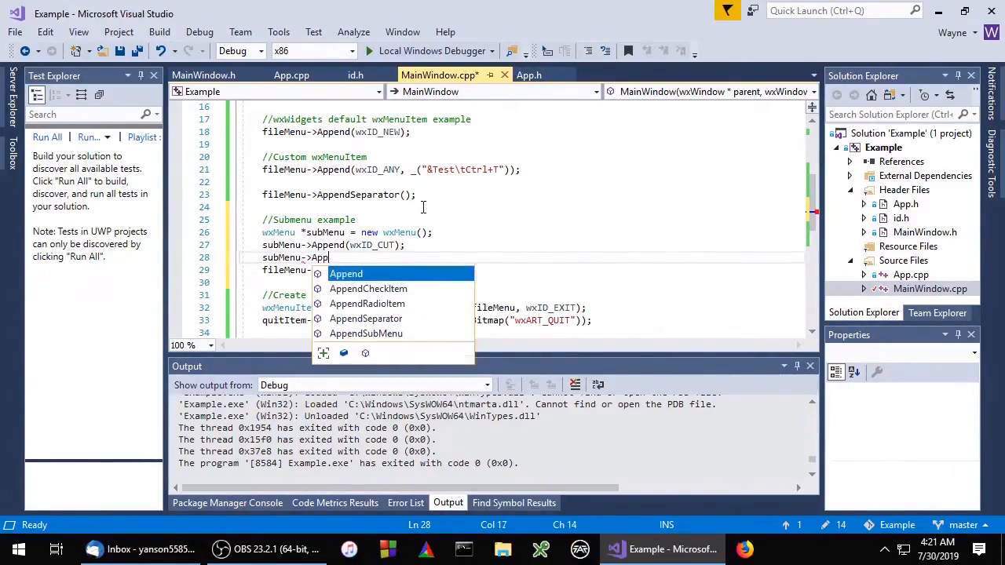
{"action": "type", "text": "(wxID_"}
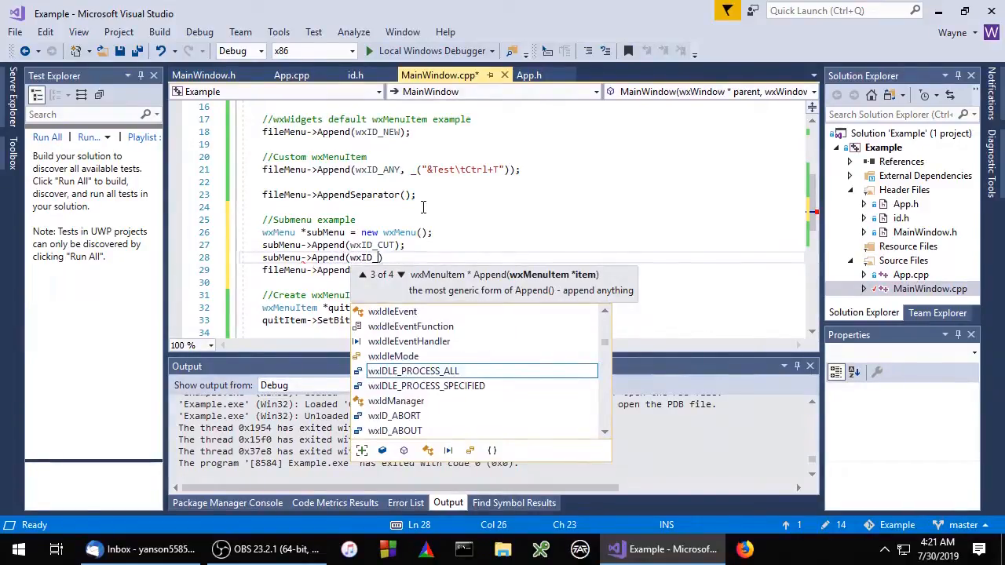
{"action": "type", "text": "COPY"}
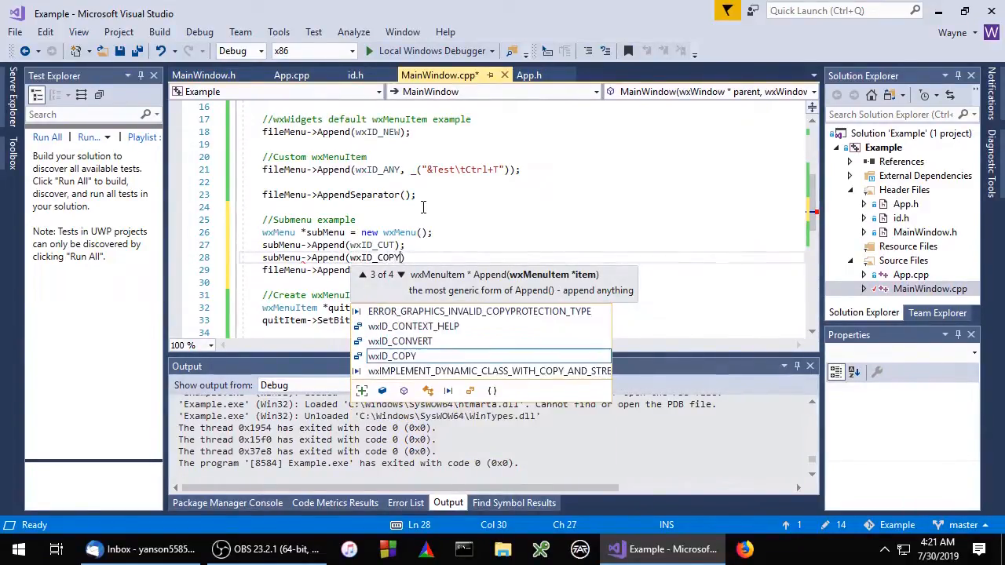
{"action": "type", "text": "subMenu->Append(w"}
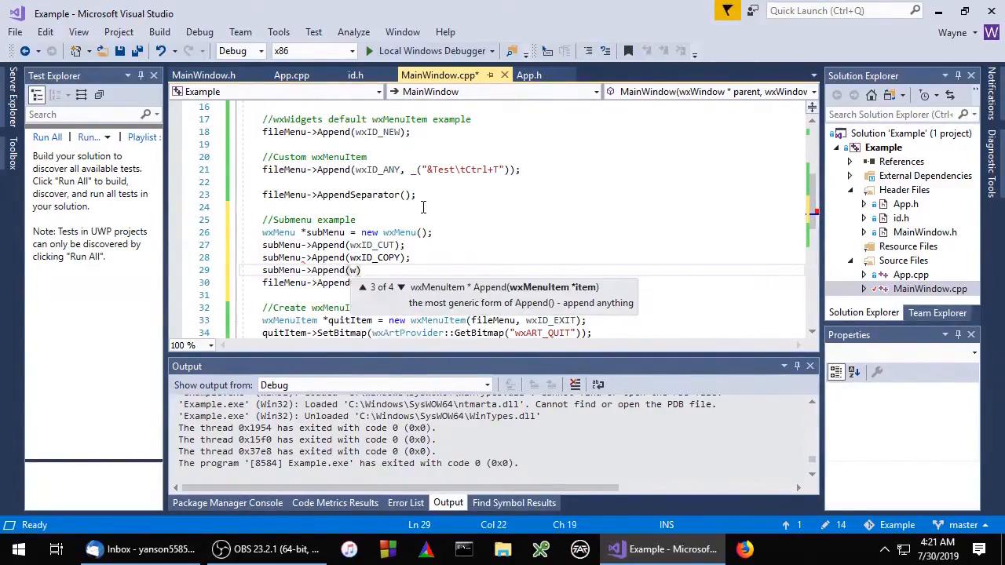
{"action": "type", "text": "ID_PASTE"}
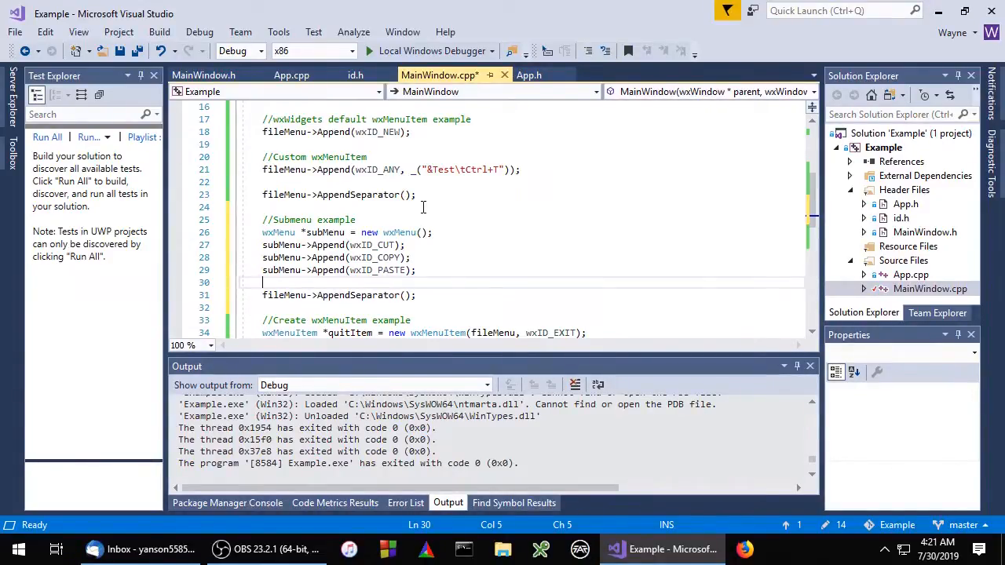
{"action": "type", "text": "fileMenu->"}
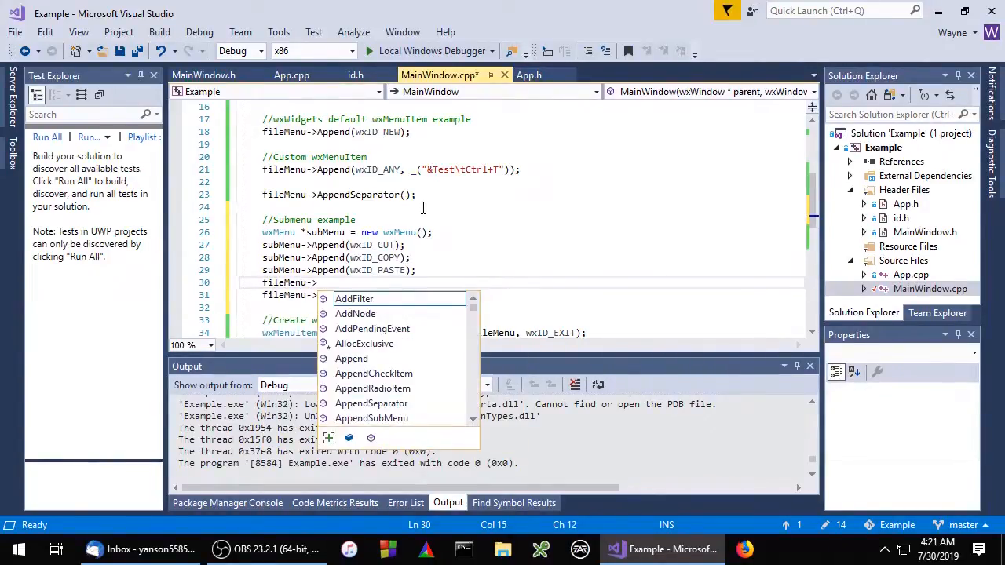
Step: Add fileMenu->AppendSubMenu(subMenu, _("SubMenu")) below the subMenu Append lines
{"action": "type", "text": "AppendSubMenu();"}
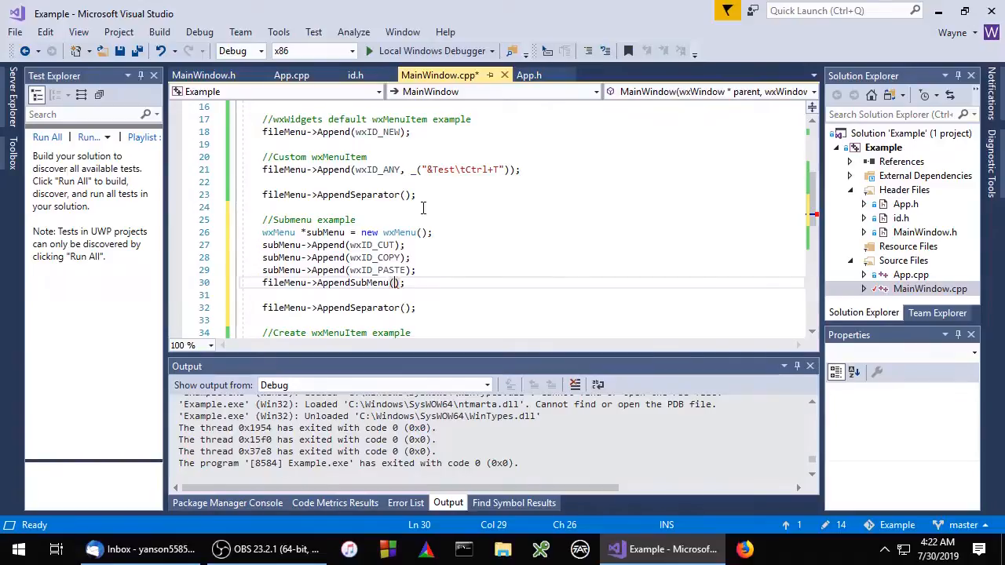
{"action": "type", "text": "subMenu"}
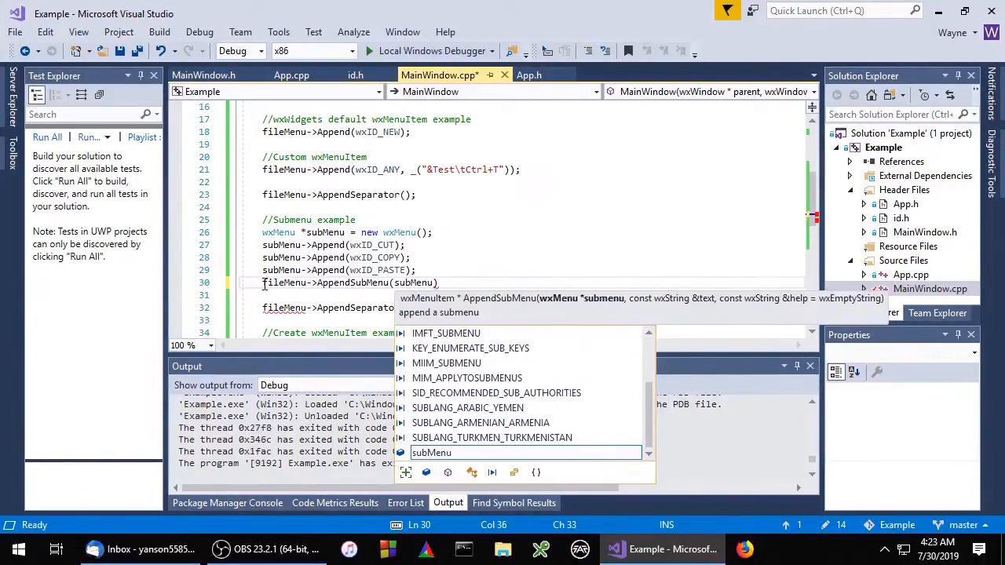
{"action": "type", "text": "\", \""}
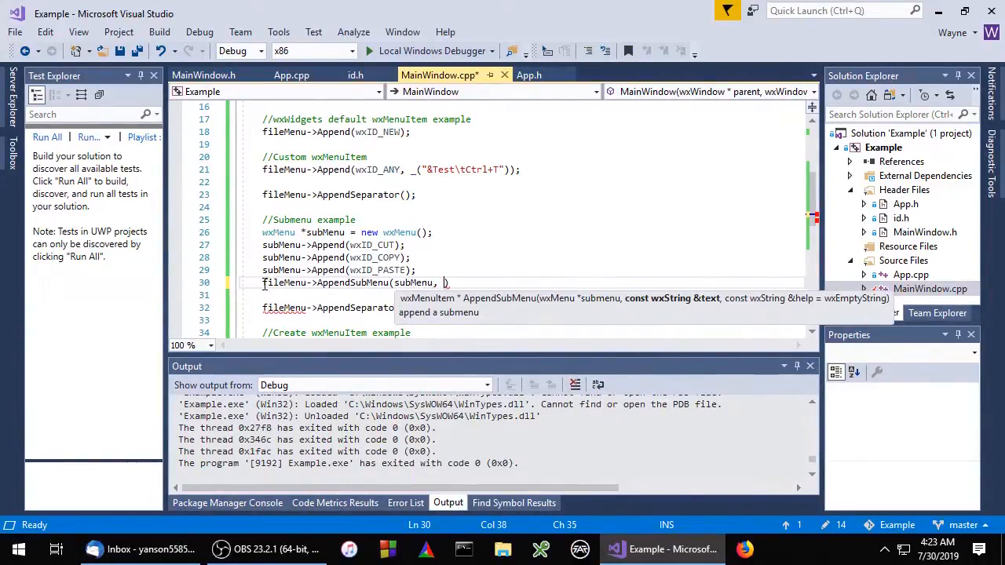
{"action": "type", "text": "_(\"\")"}
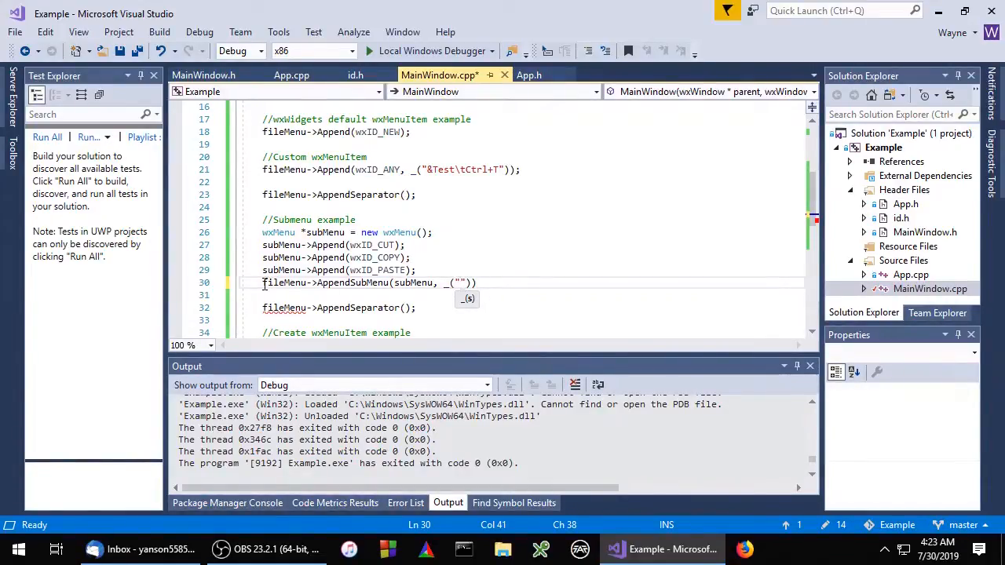
{"action": "type", "text": "SubMenu"}
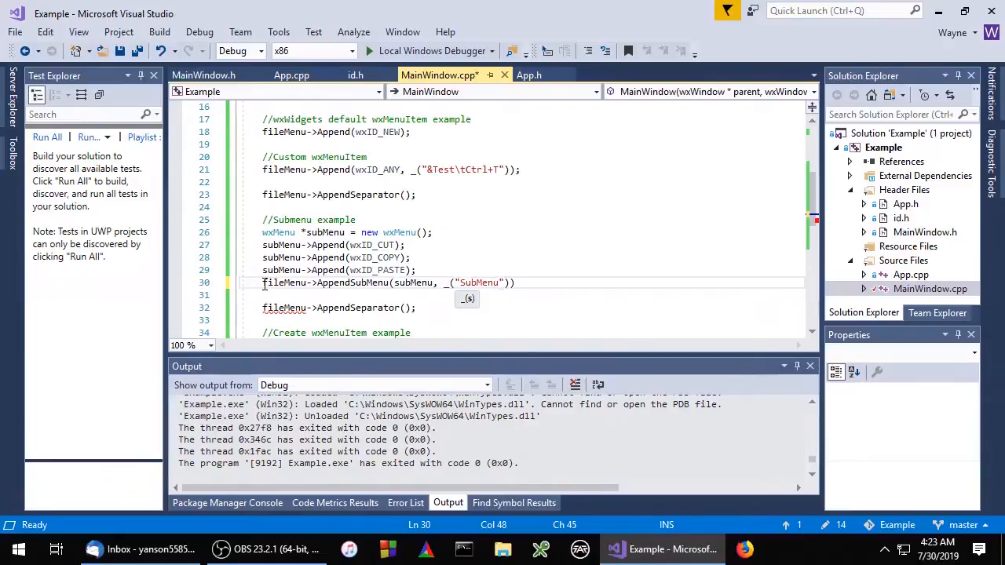